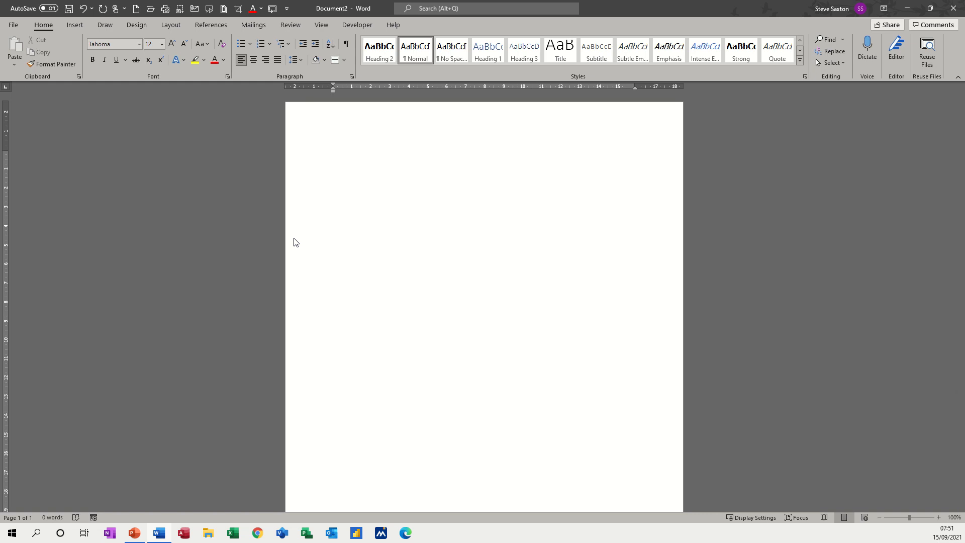
Step: Open the paragraph's Tabs dialog, showing 1.27 cm default tab spacing
click(333, 155)
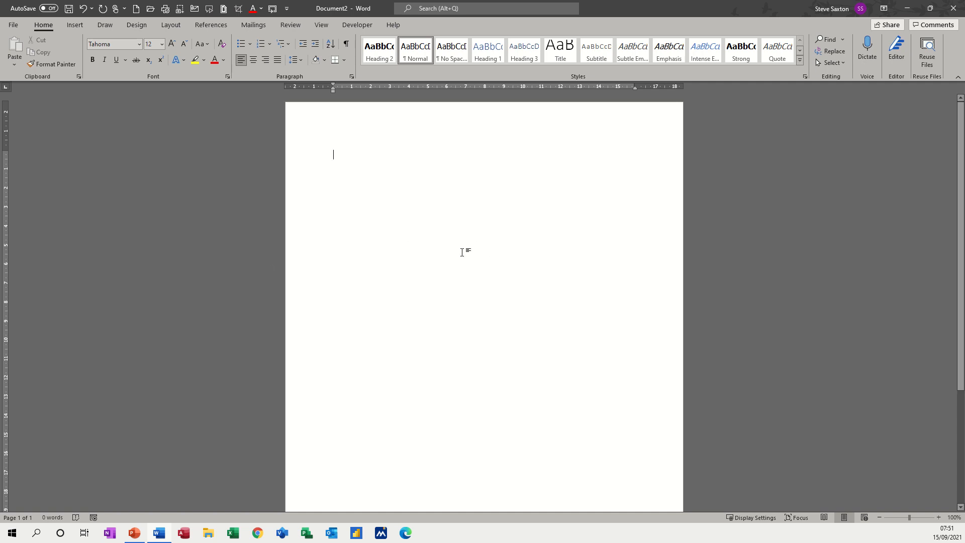
mouse_move(309, 189)
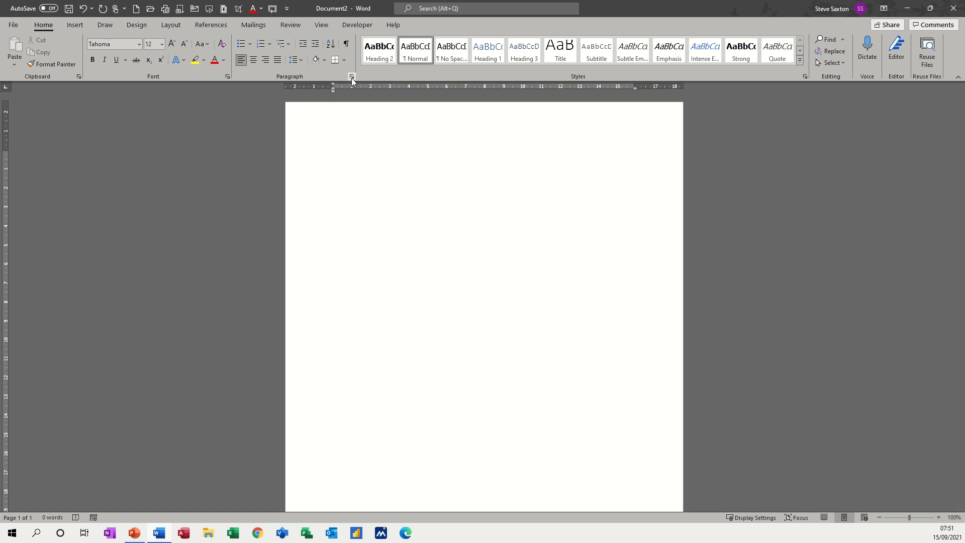
click(352, 77)
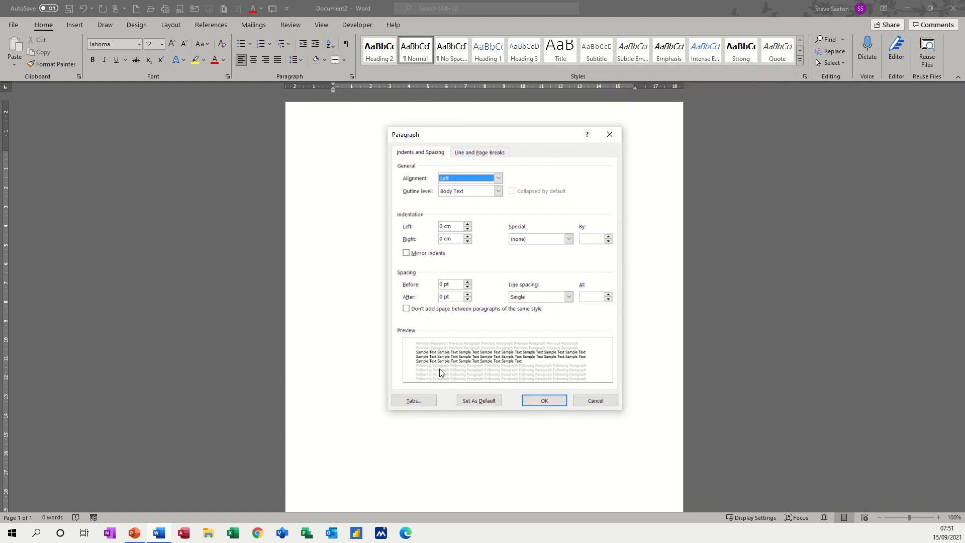
click(414, 400)
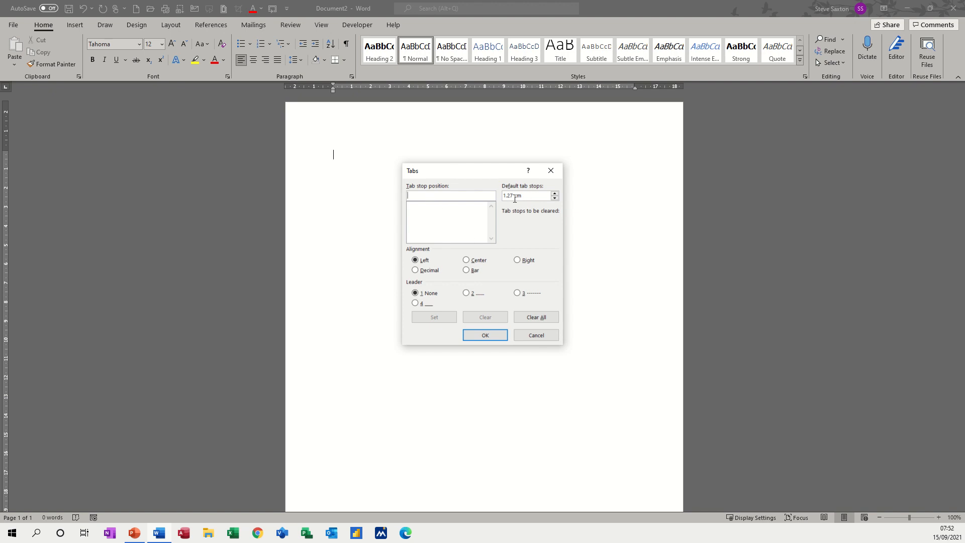
click(450, 195)
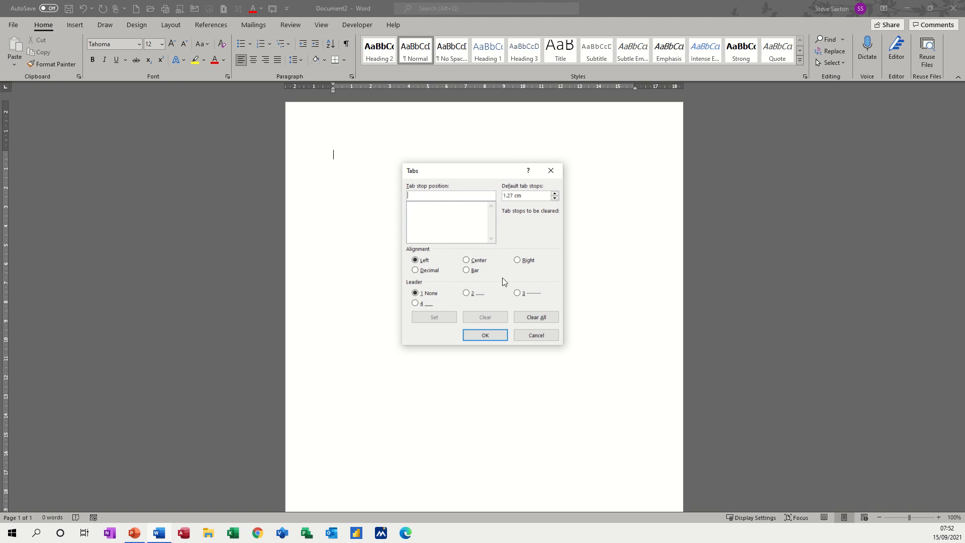
Step: Close the Tabs dialog and try ruler tab stops at about 3, 6 and 12 cm
click(485, 335)
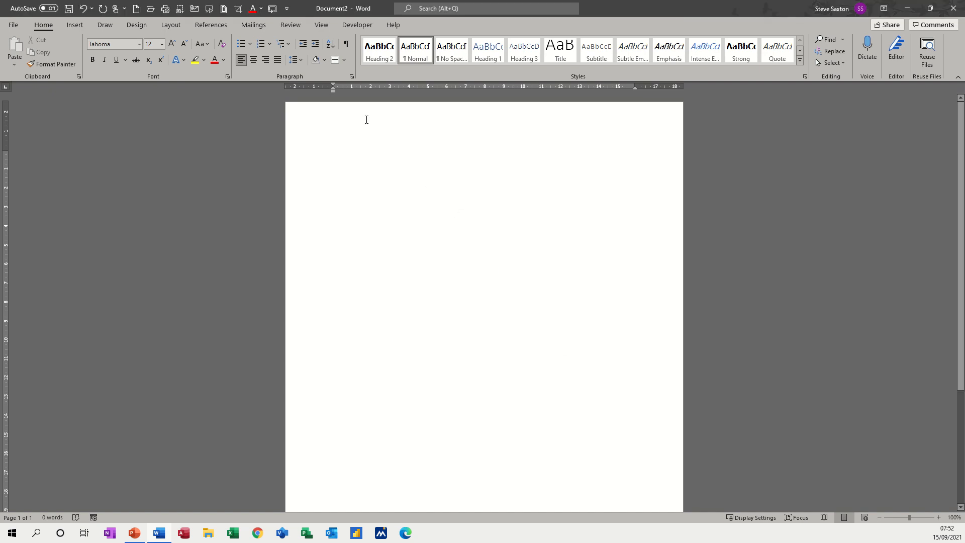
mouse_move(6, 87)
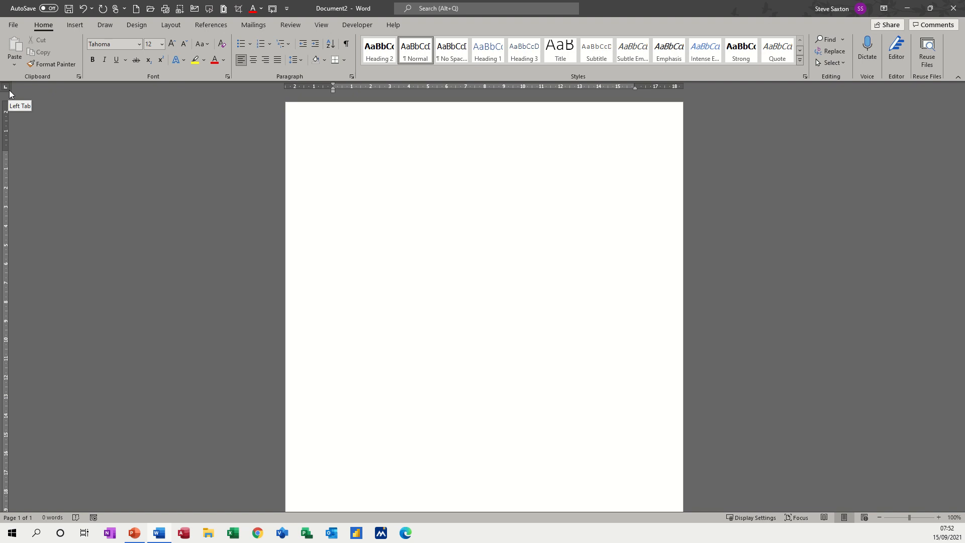
click(332, 155)
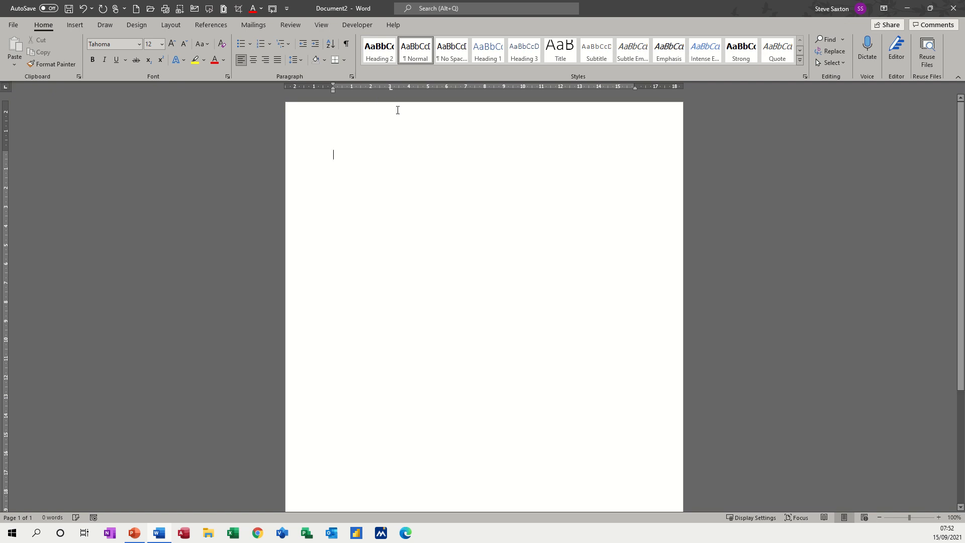
mouse_move(313, 124)
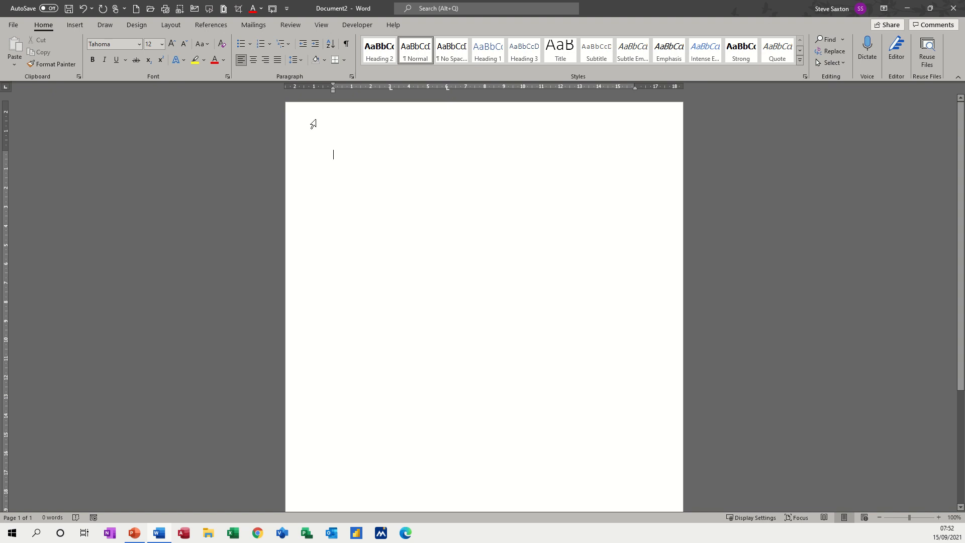
mouse_move(506, 159)
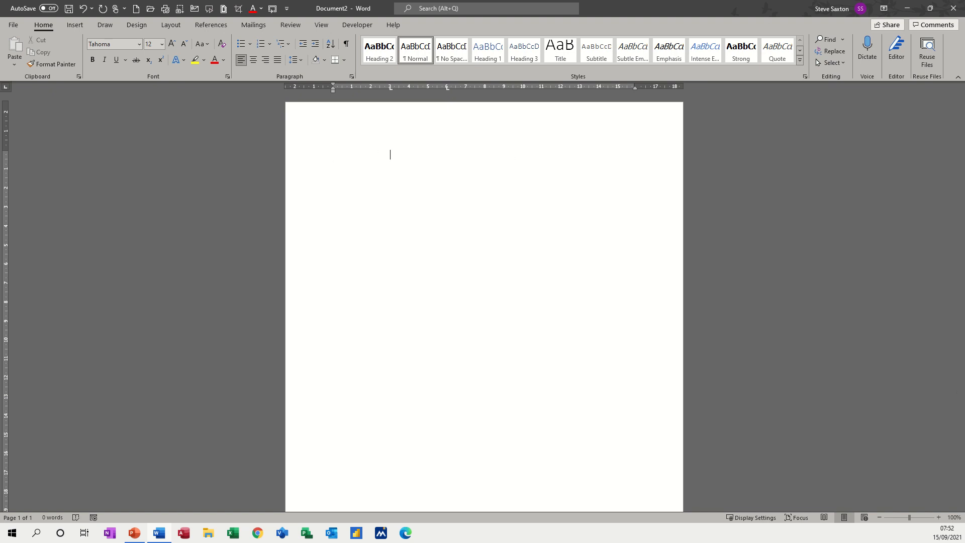
mouse_move(563, 93)
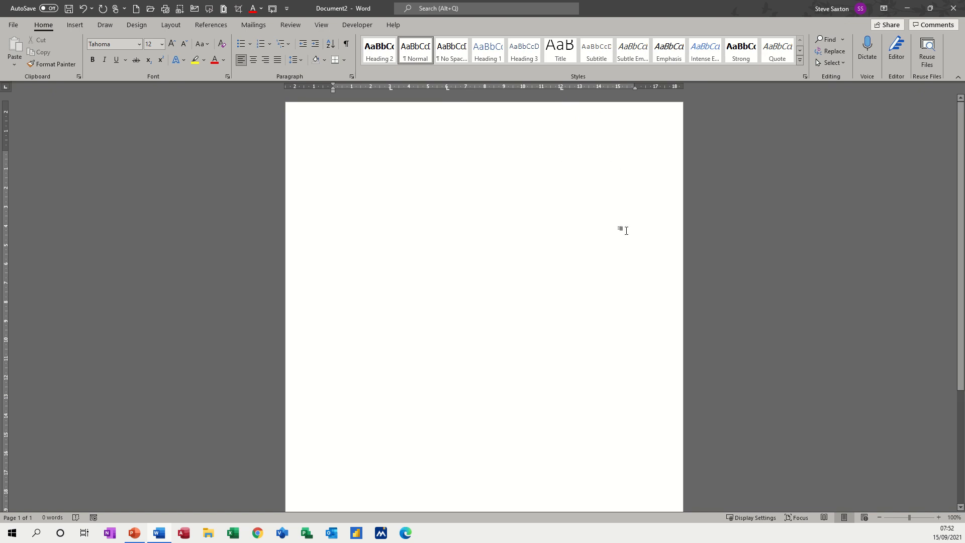
mouse_move(605, 96)
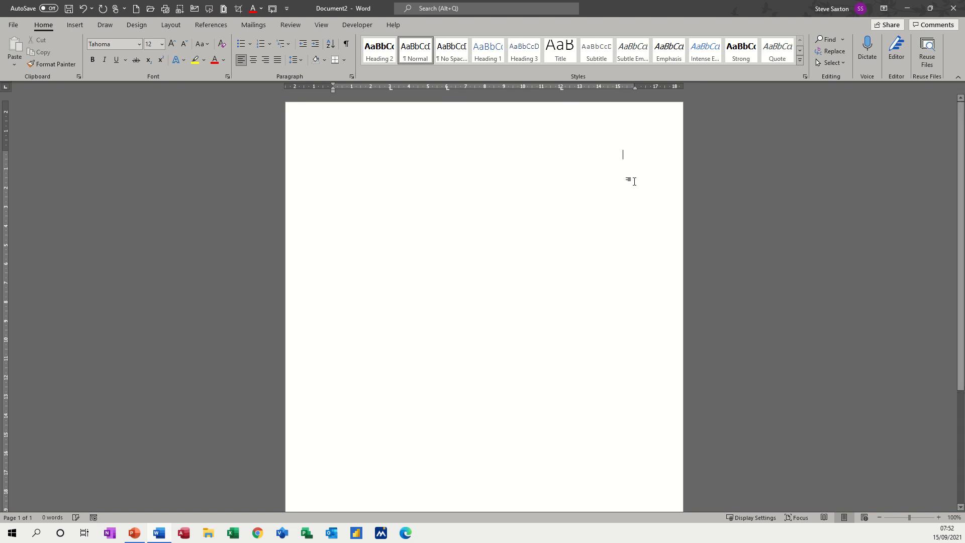
mouse_move(449, 126)
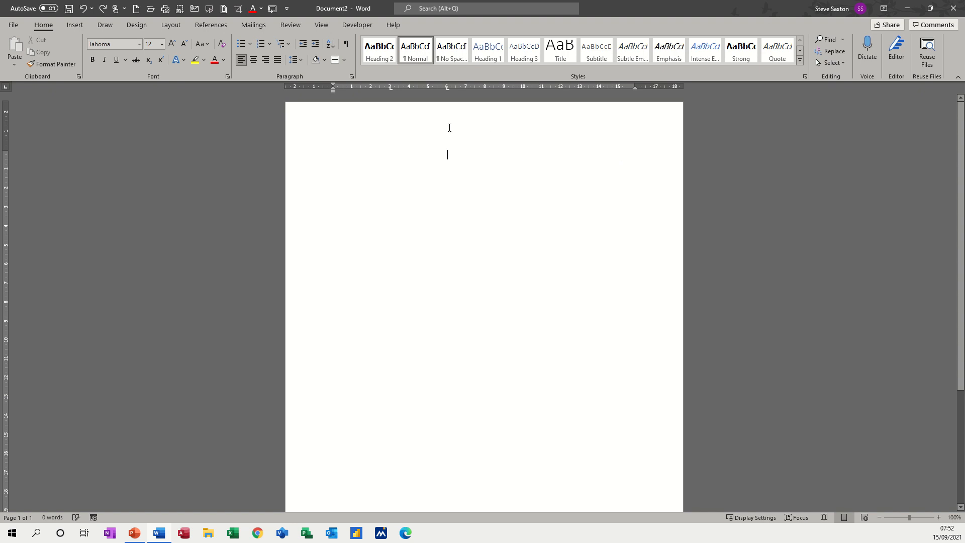
mouse_move(451, 125)
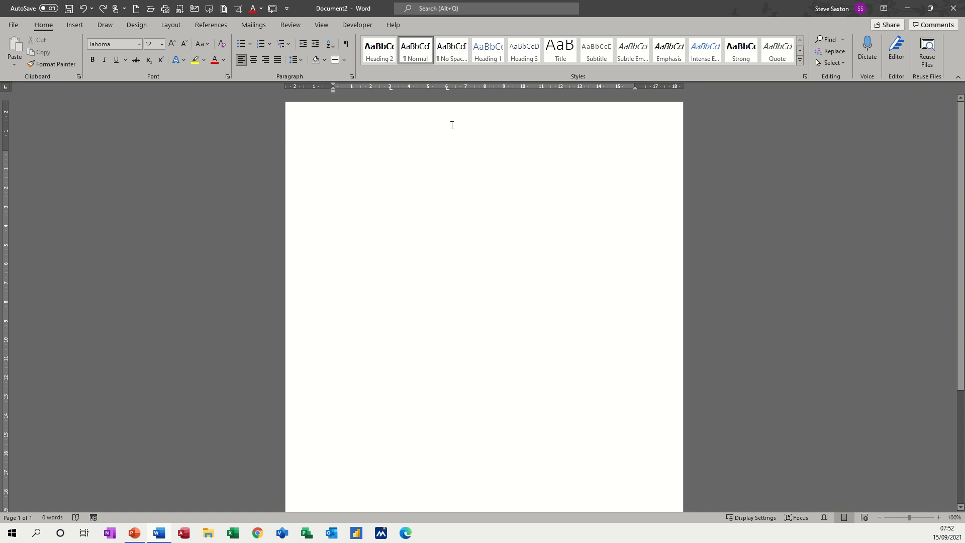
click(333, 154)
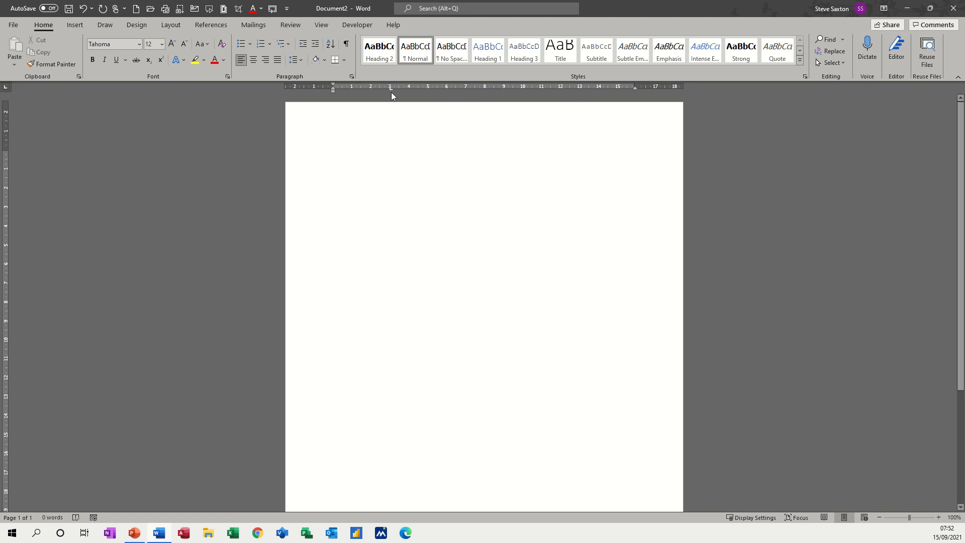
click(332, 155)
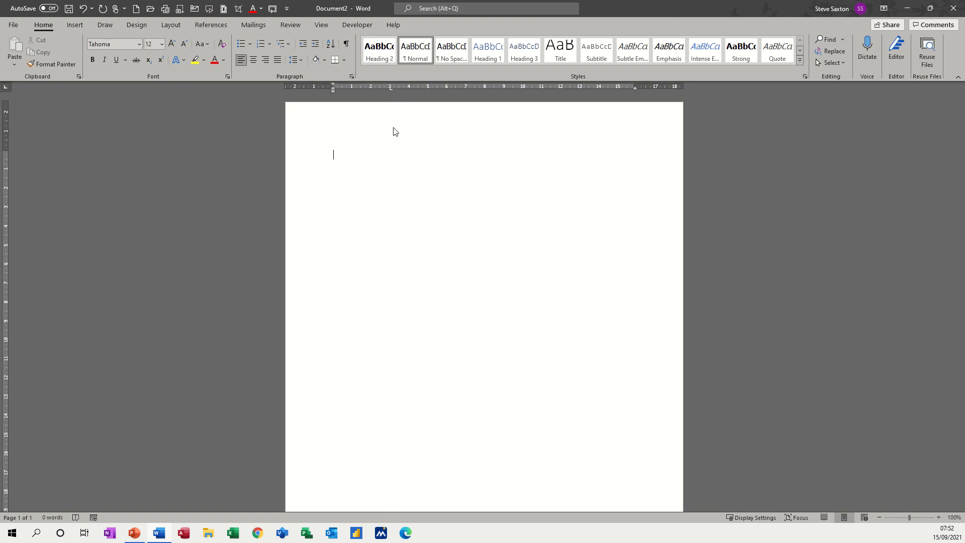
mouse_move(386, 137)
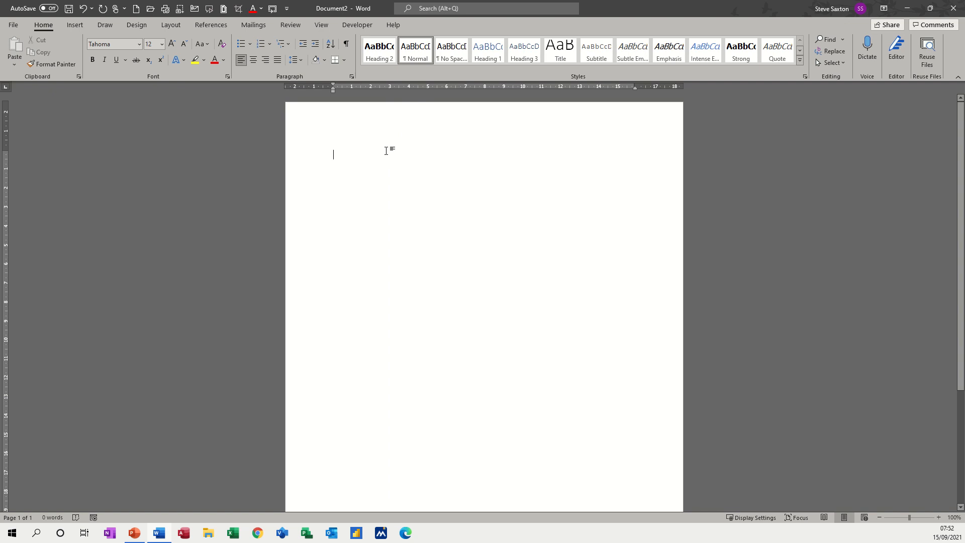
mouse_move(503, 164)
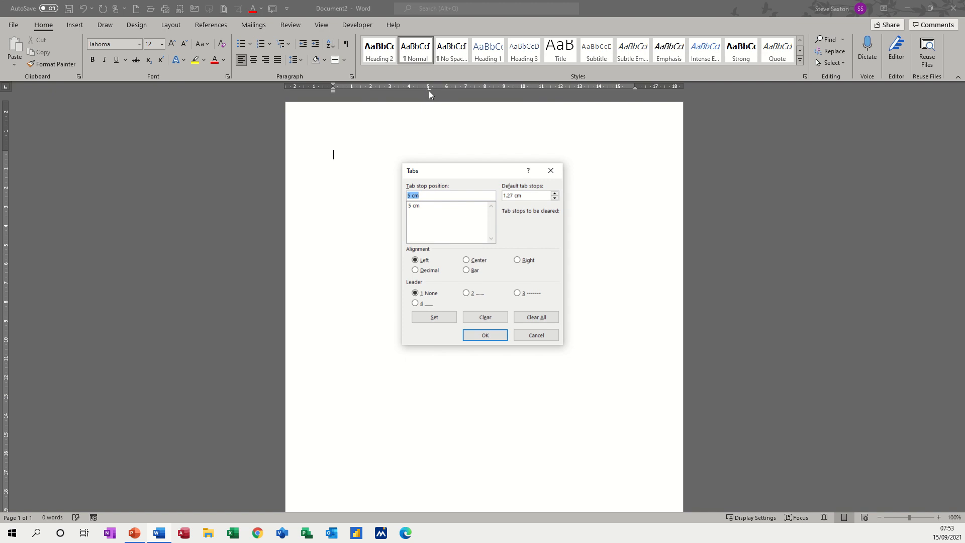
mouse_move(435, 91)
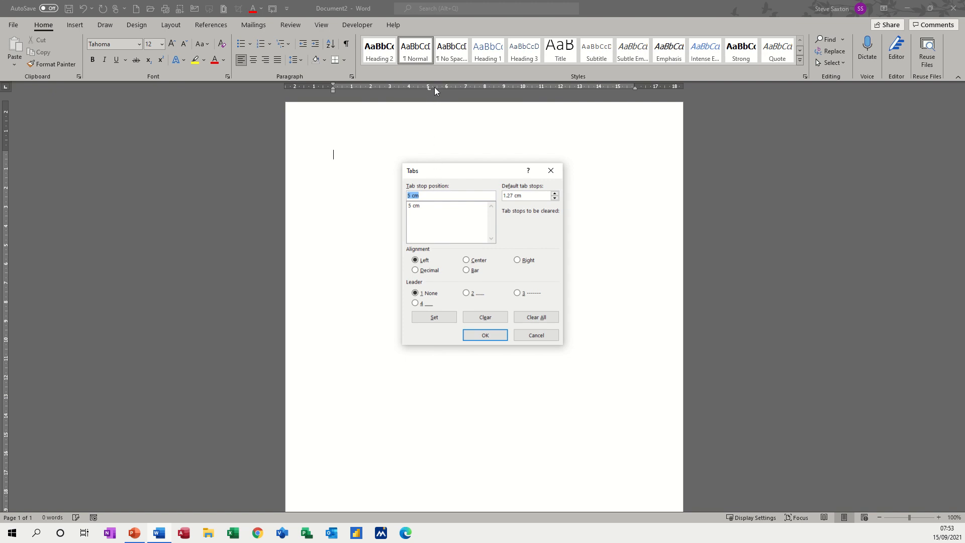
mouse_move(430, 93)
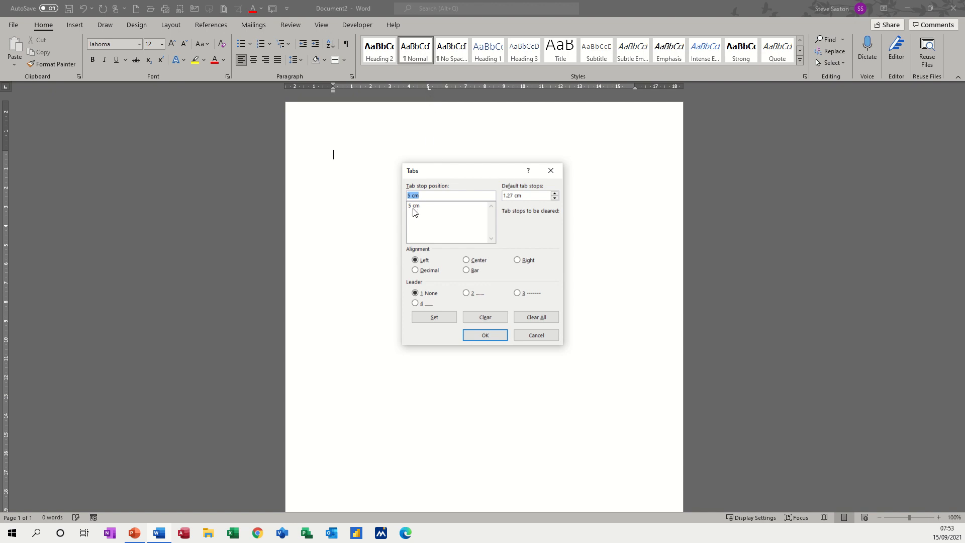
click(485, 335)
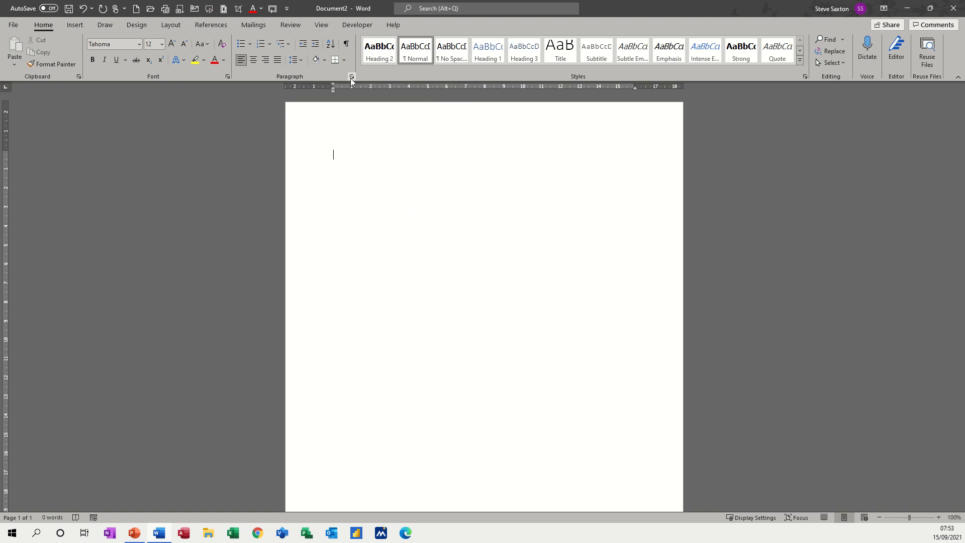
Step: Add left tab stops at 5 cm and 10 cm in the Tabs dialog
click(351, 76)
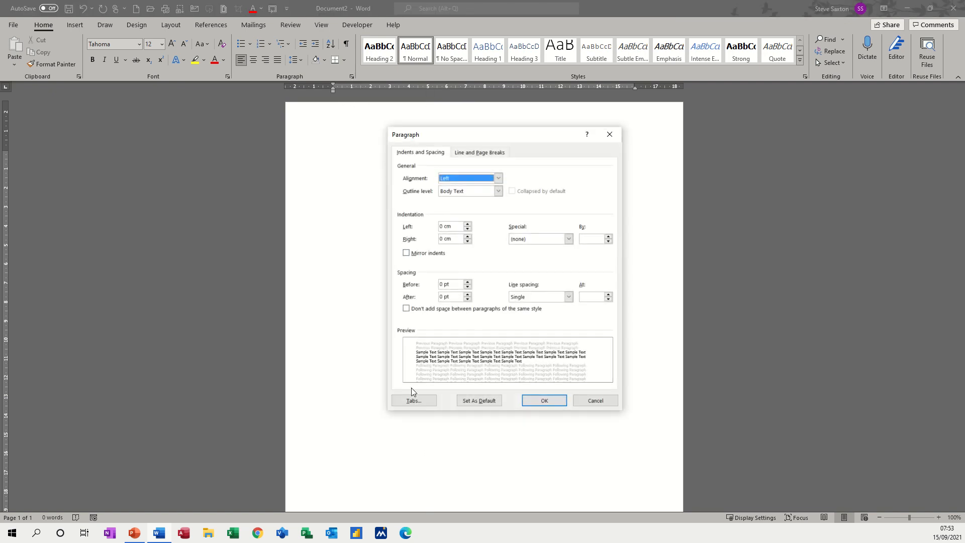
click(414, 400)
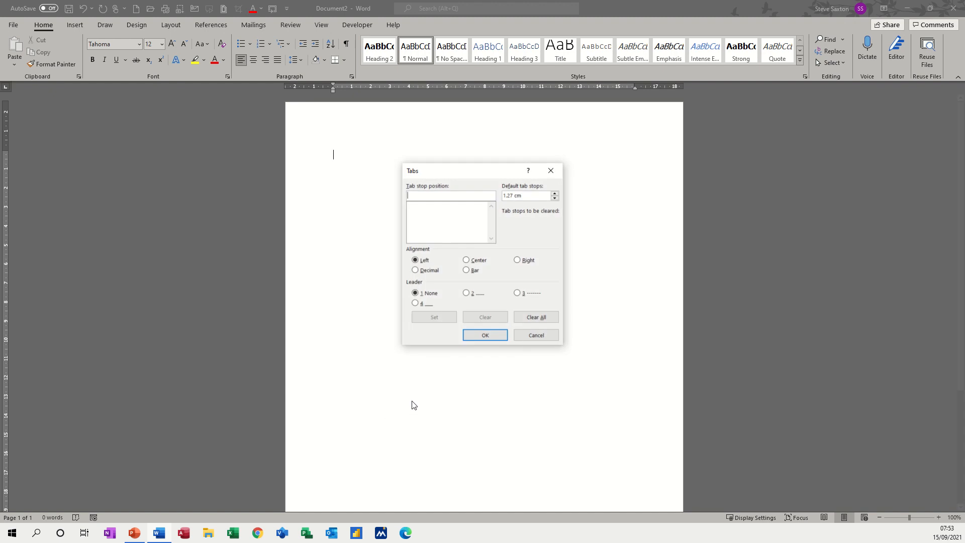
mouse_move(435, 223)
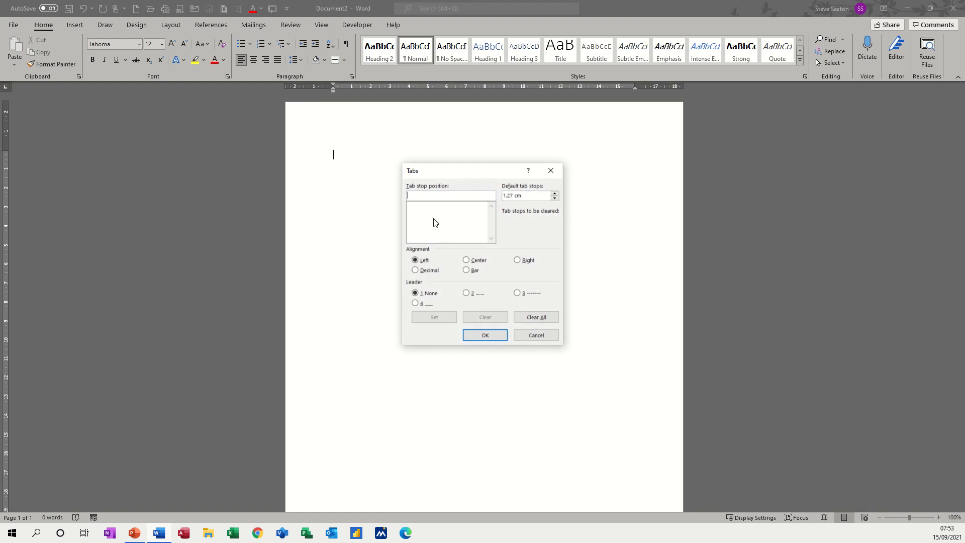
click(434, 317)
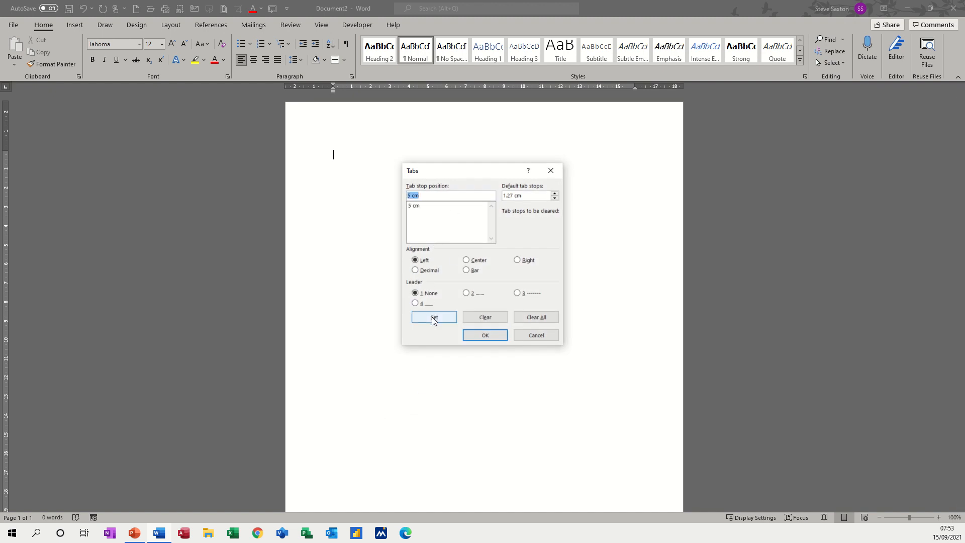
text(10)
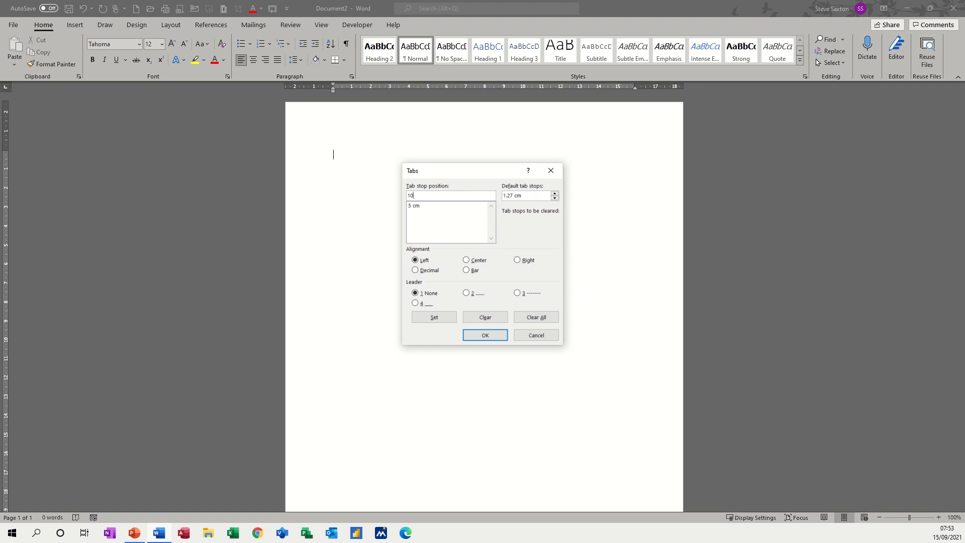
click(434, 317)
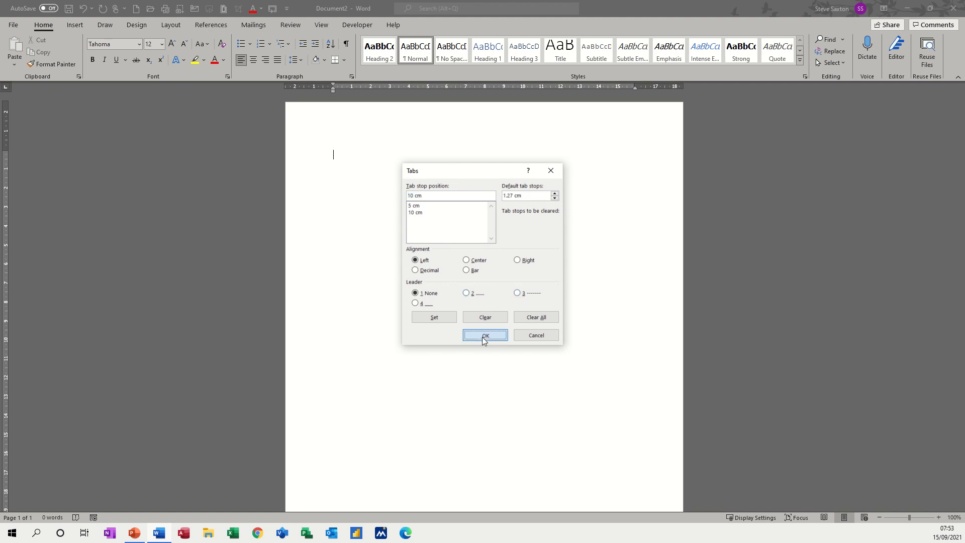
click(485, 334)
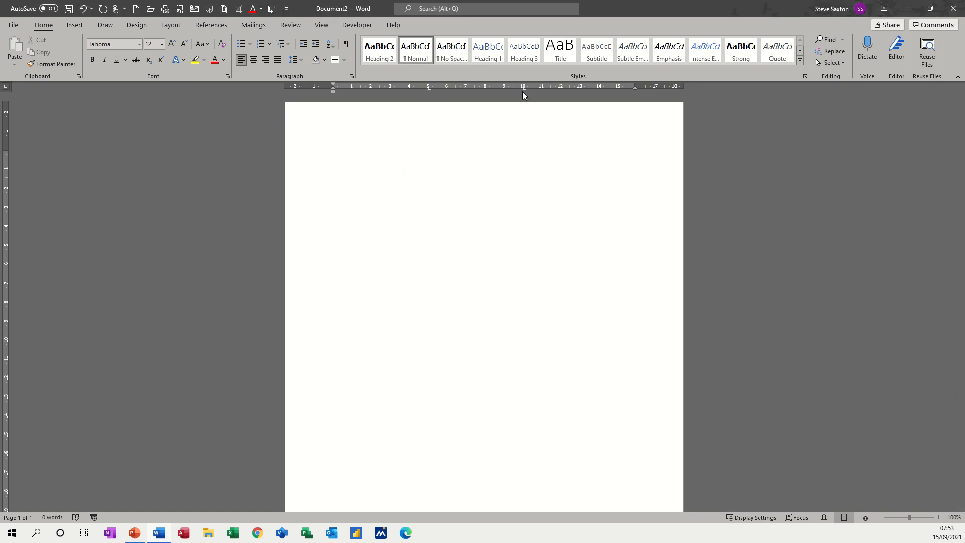
mouse_move(475, 93)
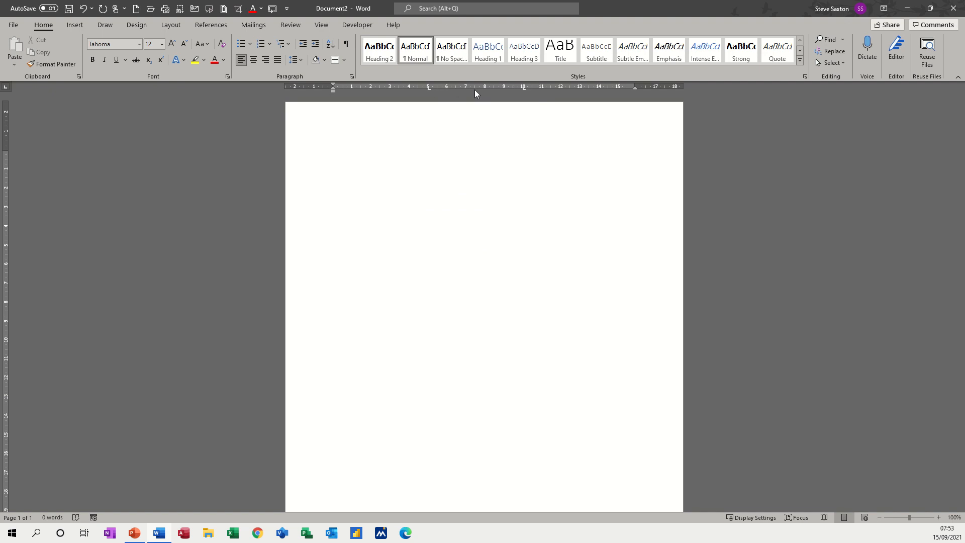
click(333, 154)
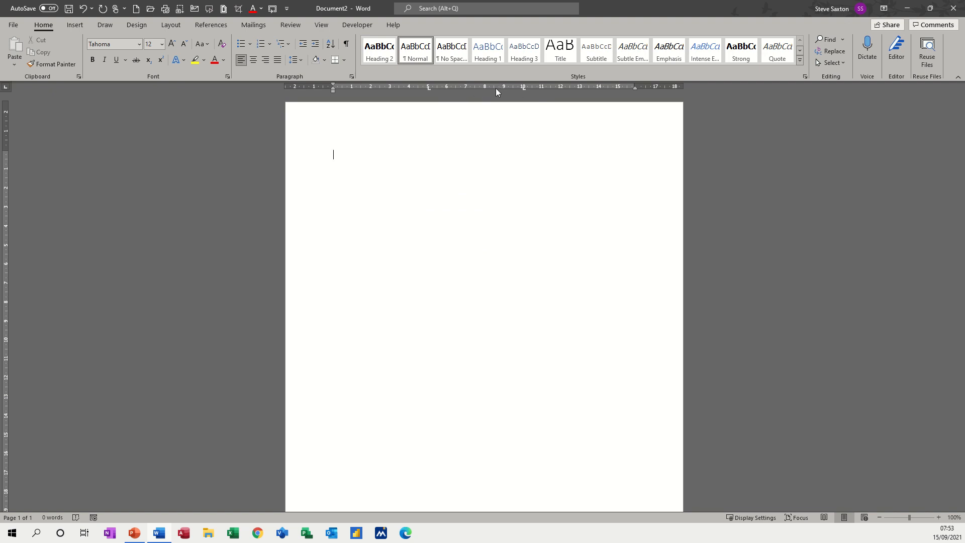
mouse_move(321, 27)
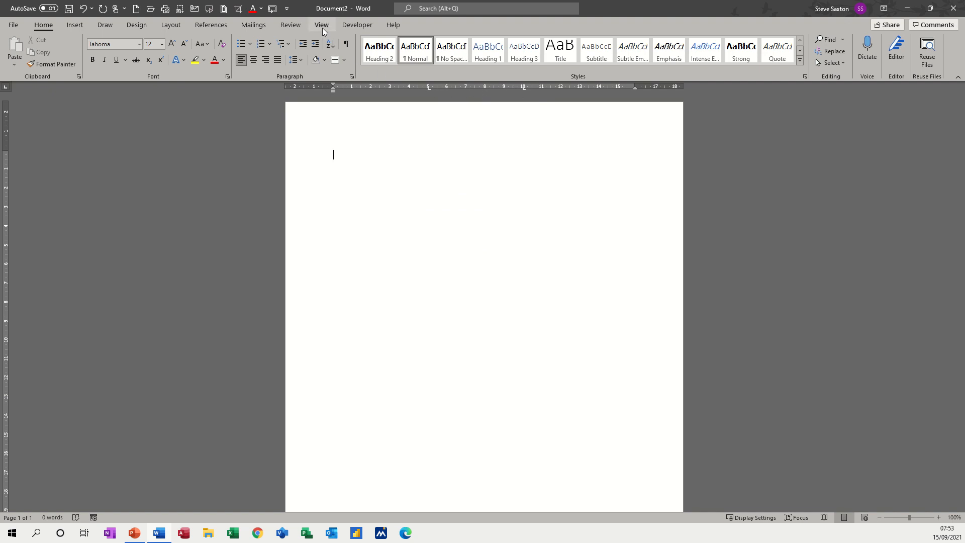
click(321, 25)
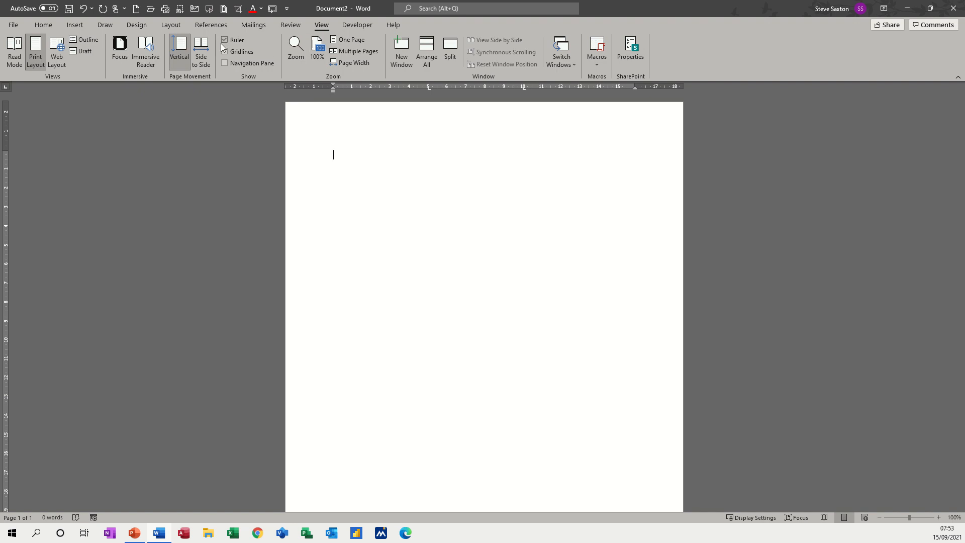
mouse_move(233, 40)
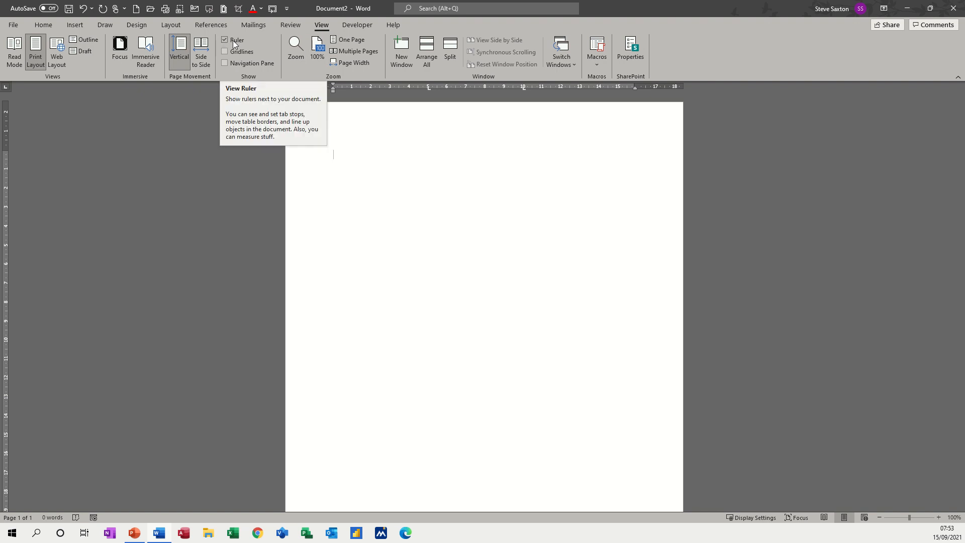
click(43, 24)
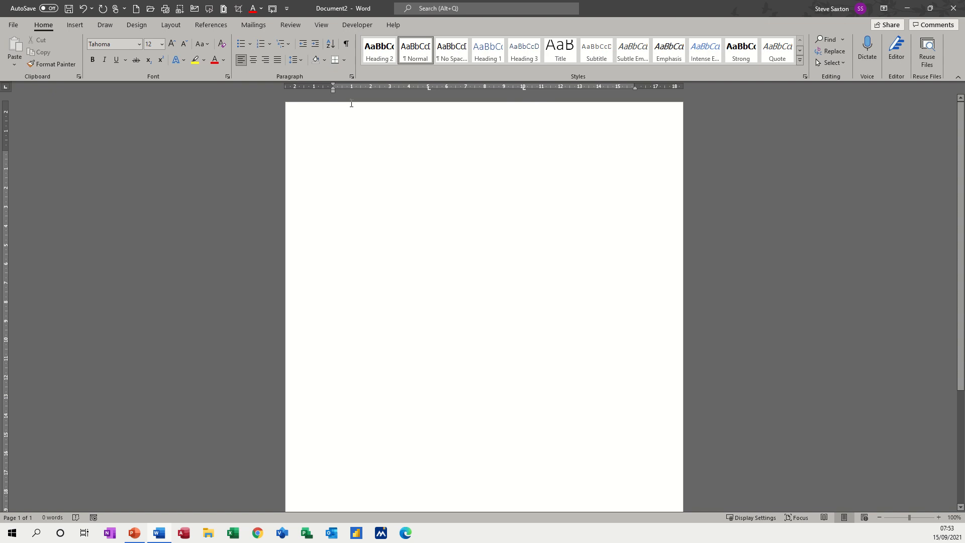
mouse_move(621, 95)
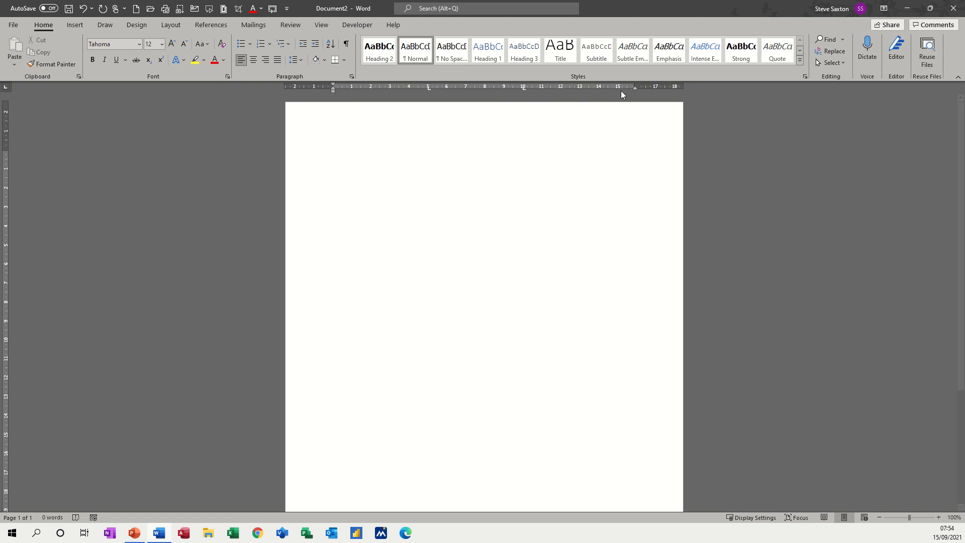
Step: Type the heading 'Name', 'Section', 'Tel' aligned on the tab stops
click(333, 154)
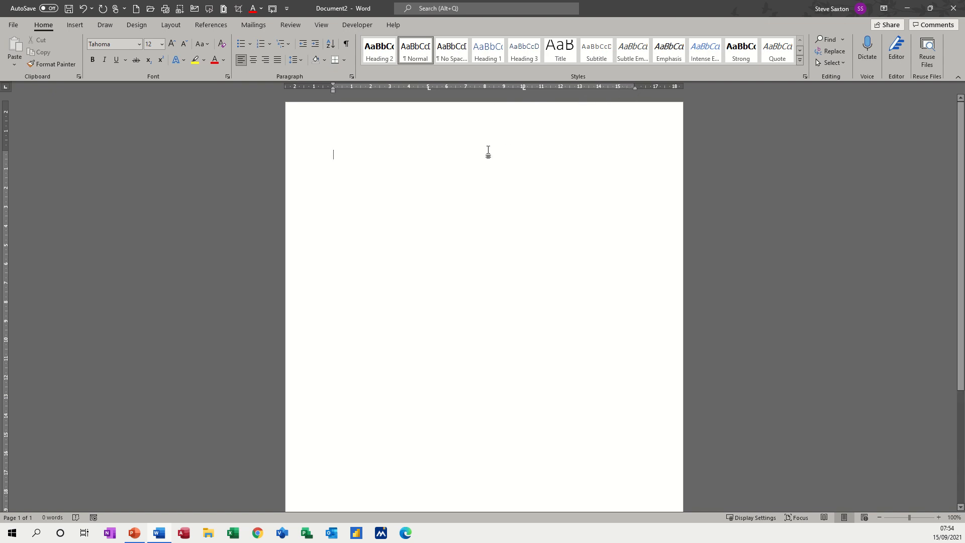
text(Name)
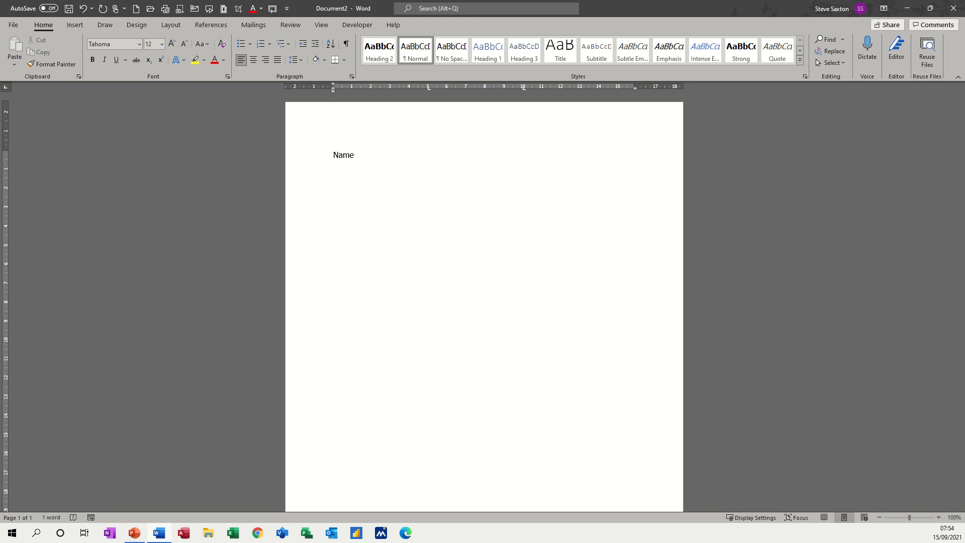
click(427, 154)
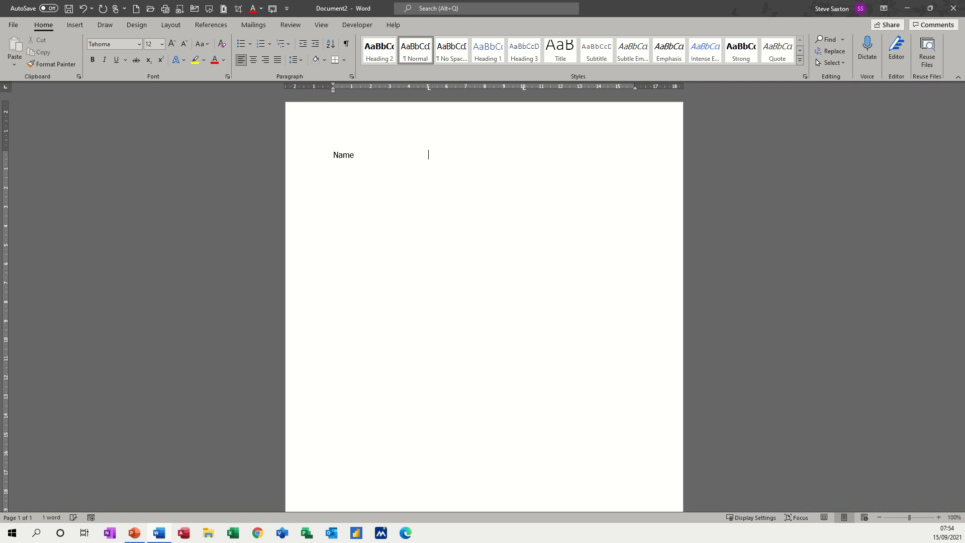
text(Sec)
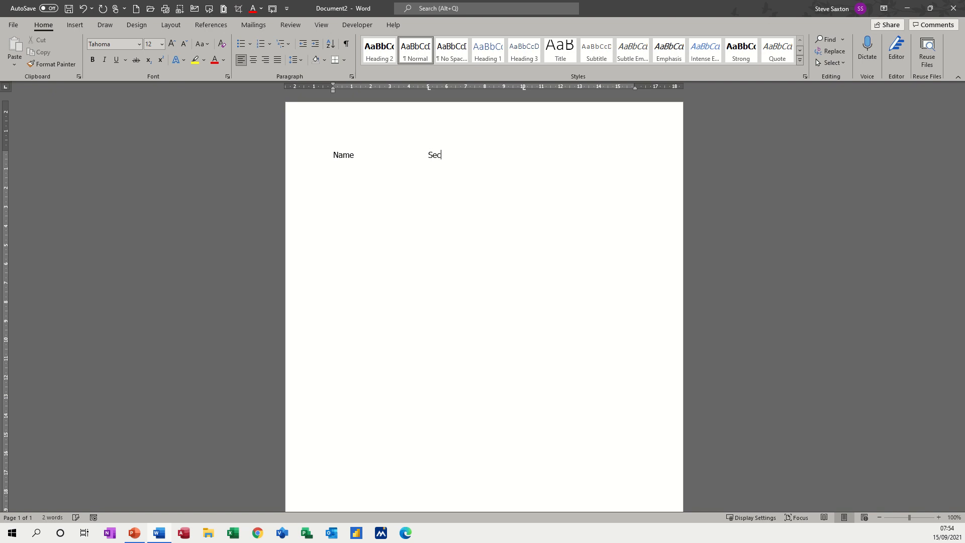
text(tion)
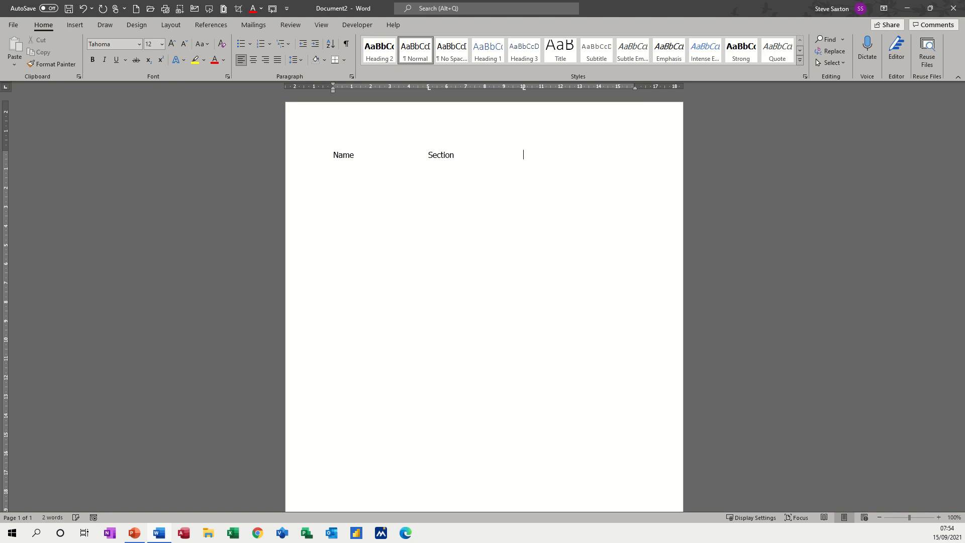
text(Tel)
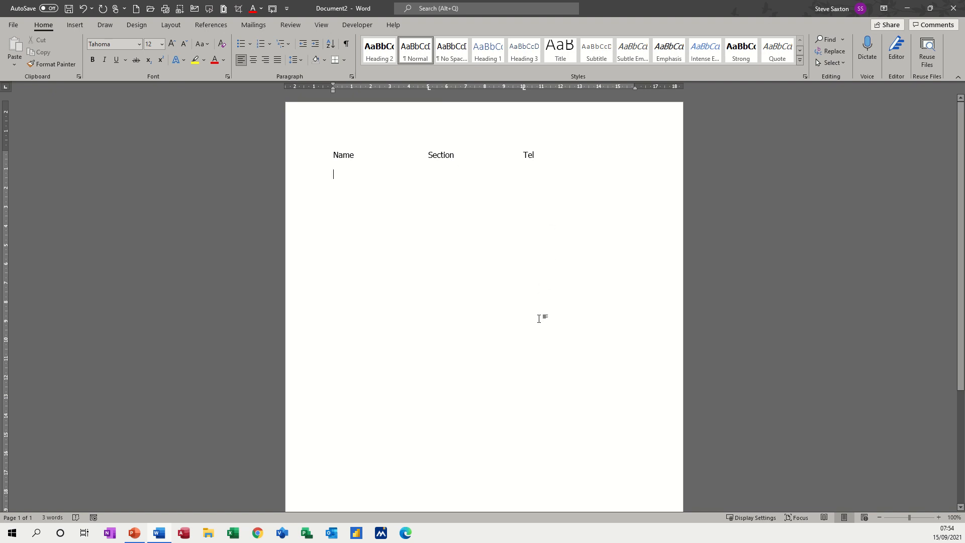
mouse_move(541, 151)
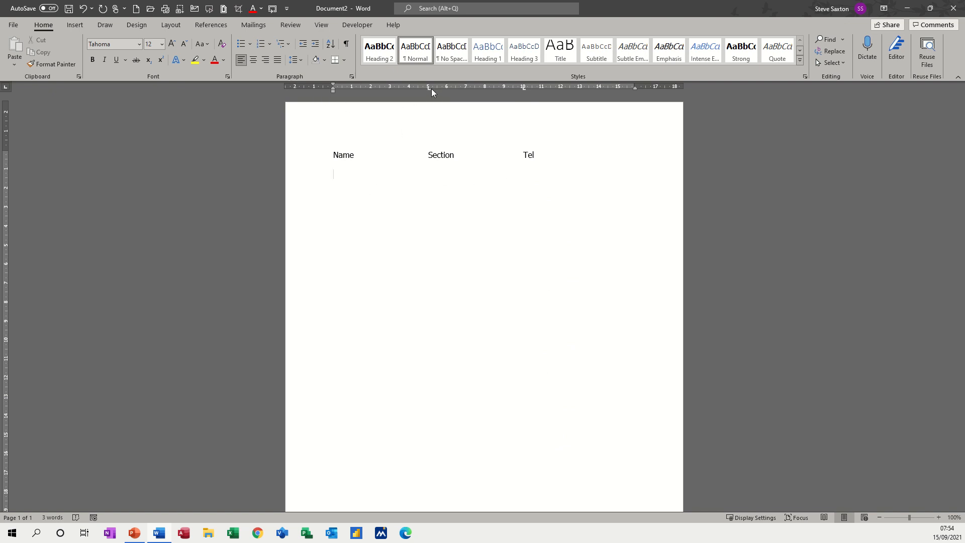
mouse_move(430, 85)
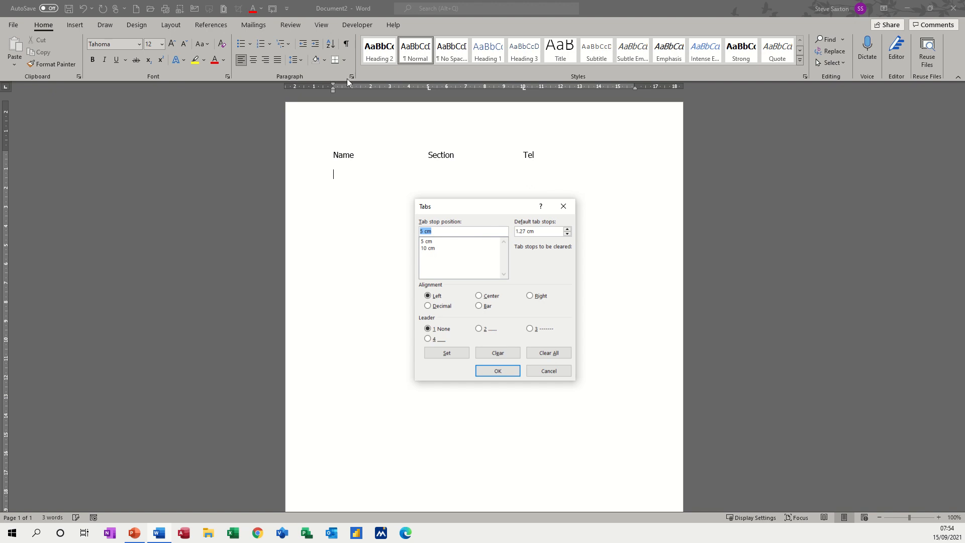
mouse_move(353, 82)
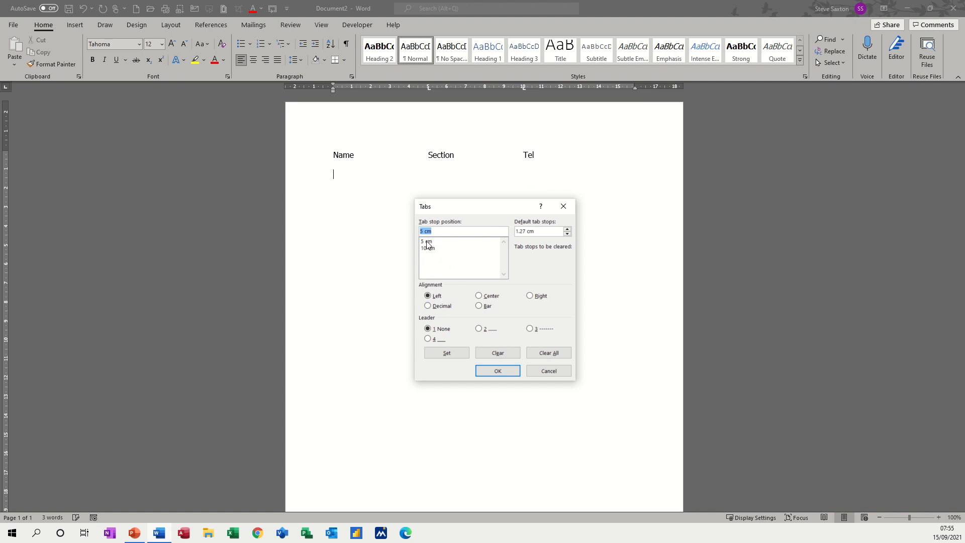
Step: Give the 5 cm and 10 cm tab stops dotted leaders (leader 2)
click(428, 328)
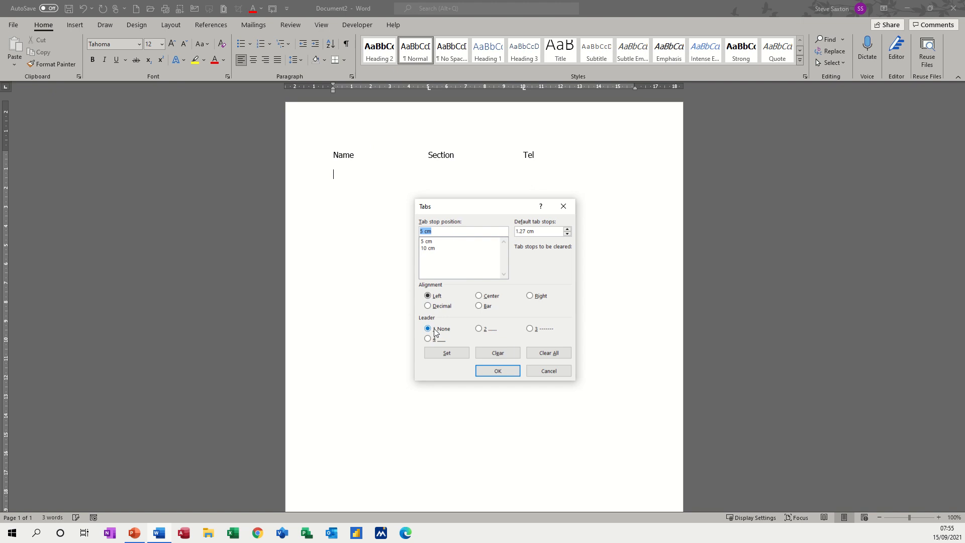
click(478, 328)
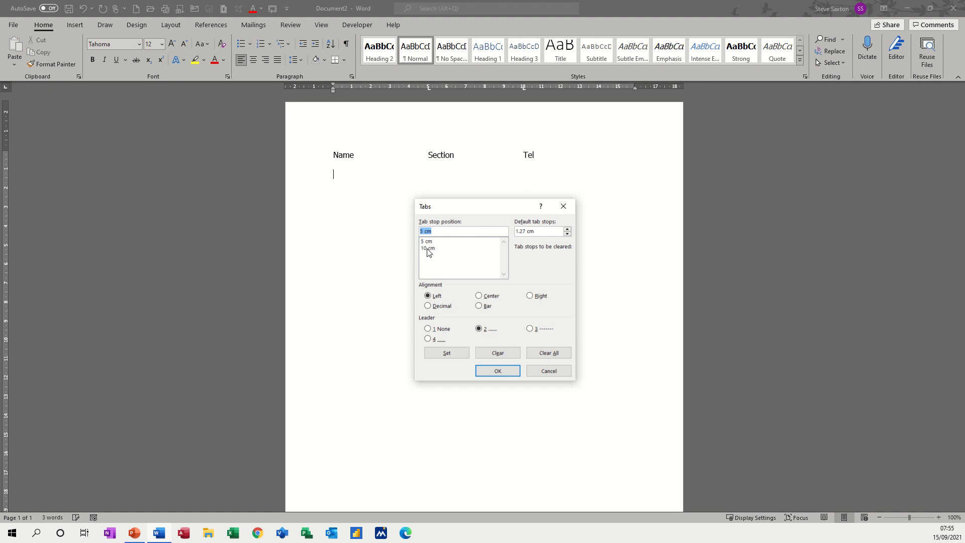
click(428, 247)
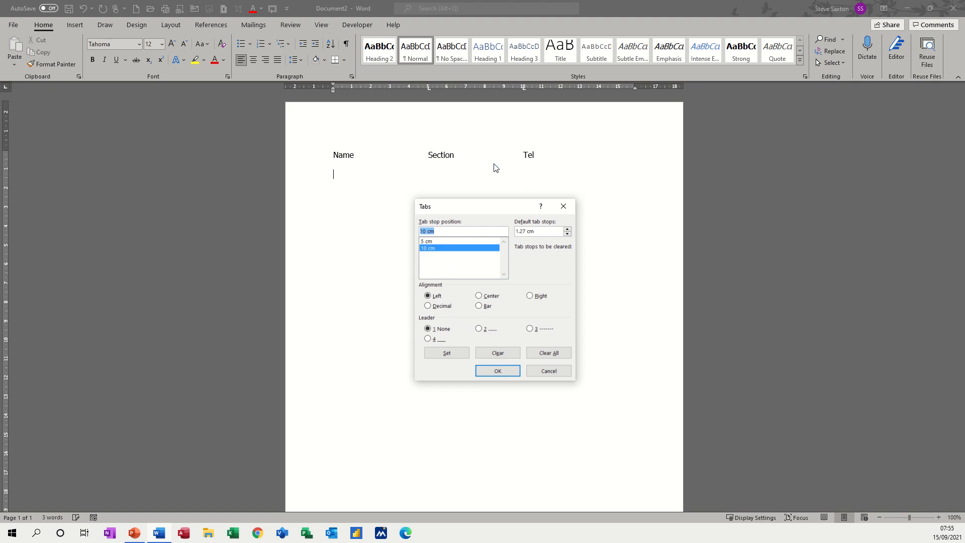
mouse_move(474, 332)
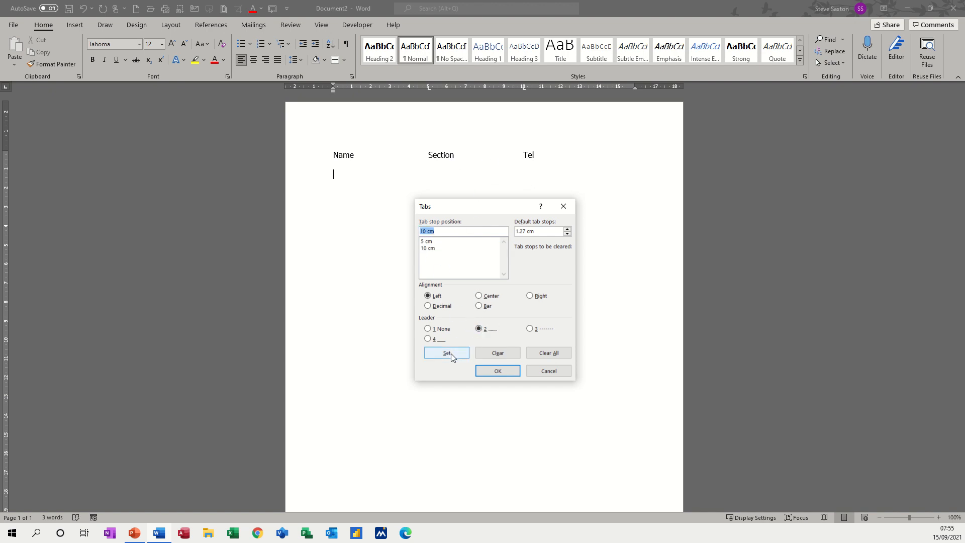
click(496, 370)
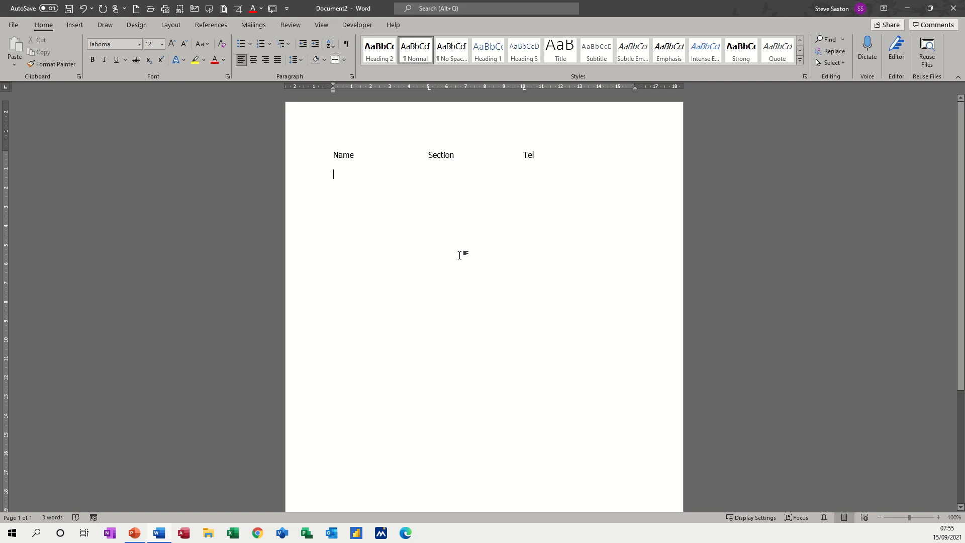
Step: Type the dotted-leader row Saxton, A1, 121 and start a new line
text(Saxton...........................)
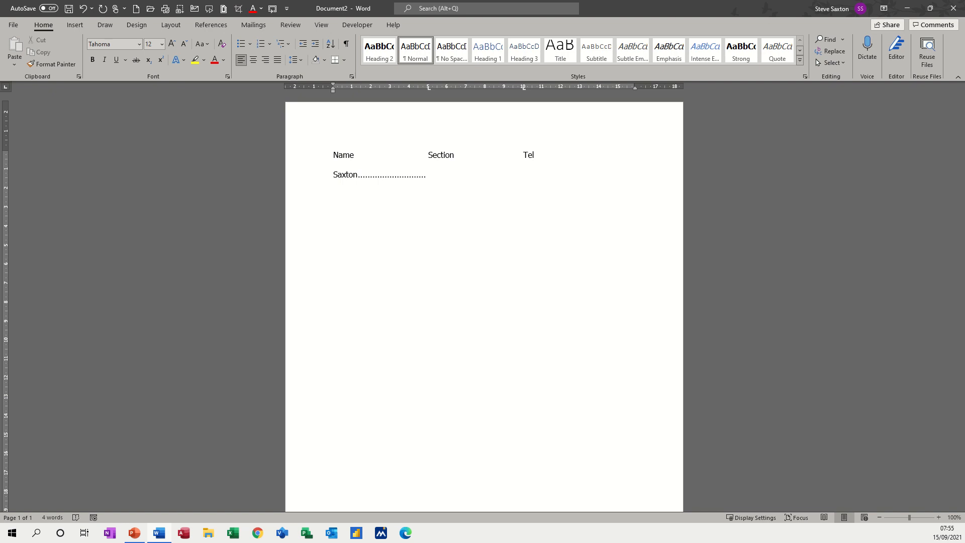
text(A1)
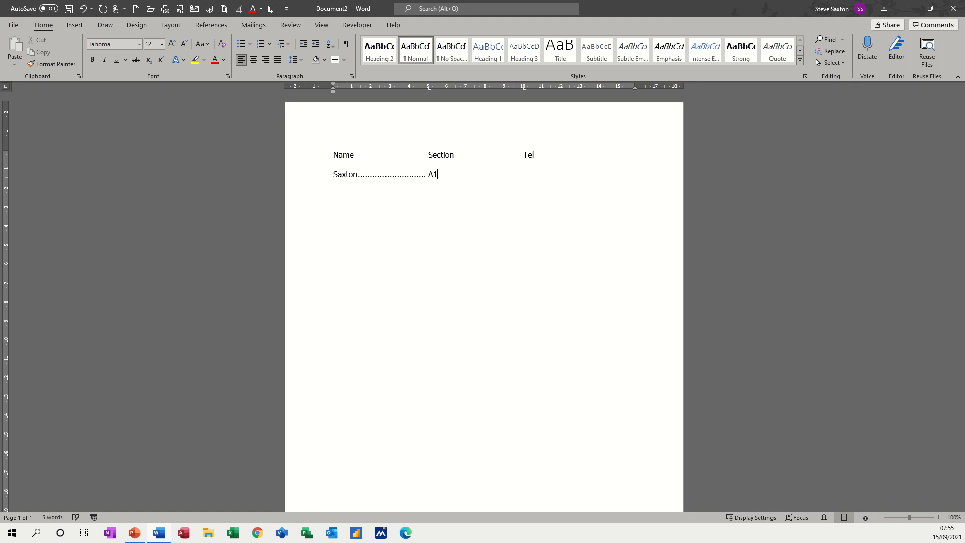
key(Tab)
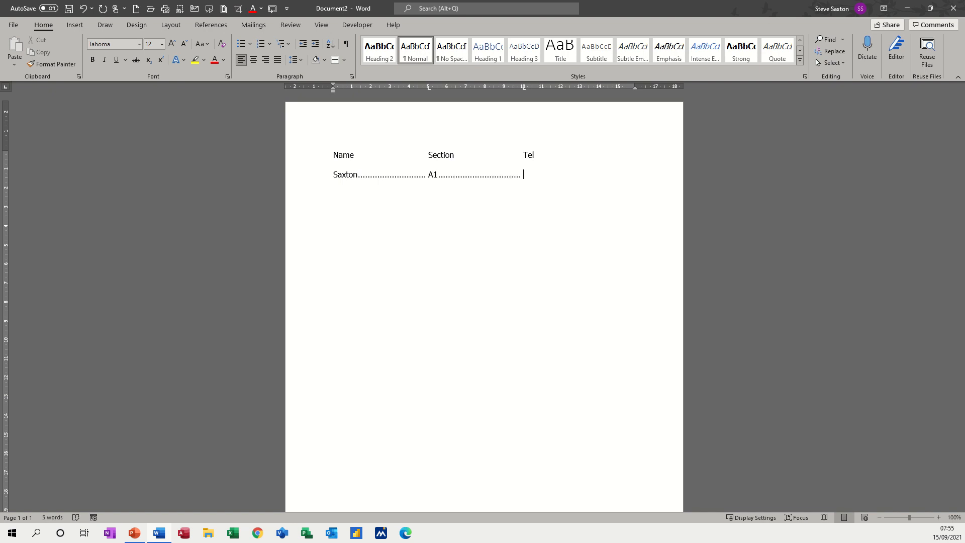
text(121)
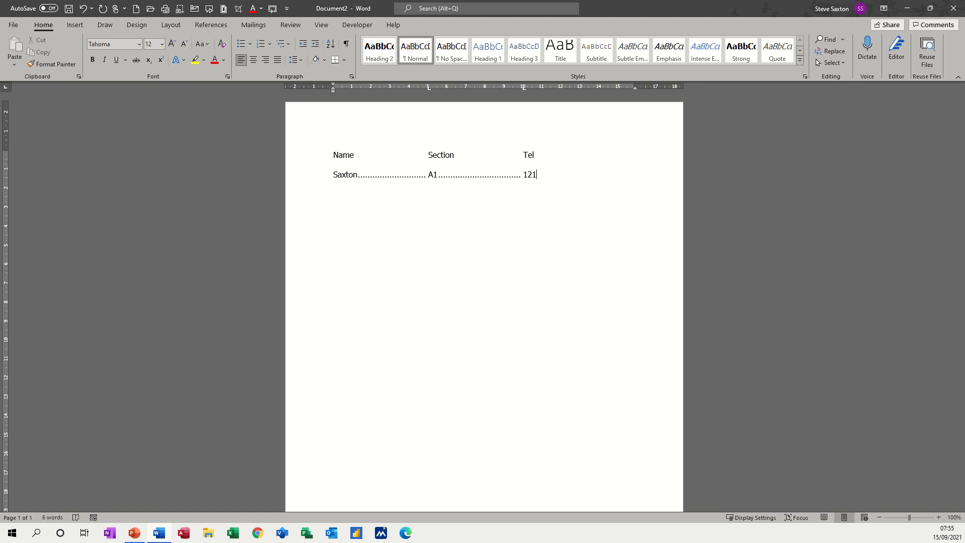
key(enter)
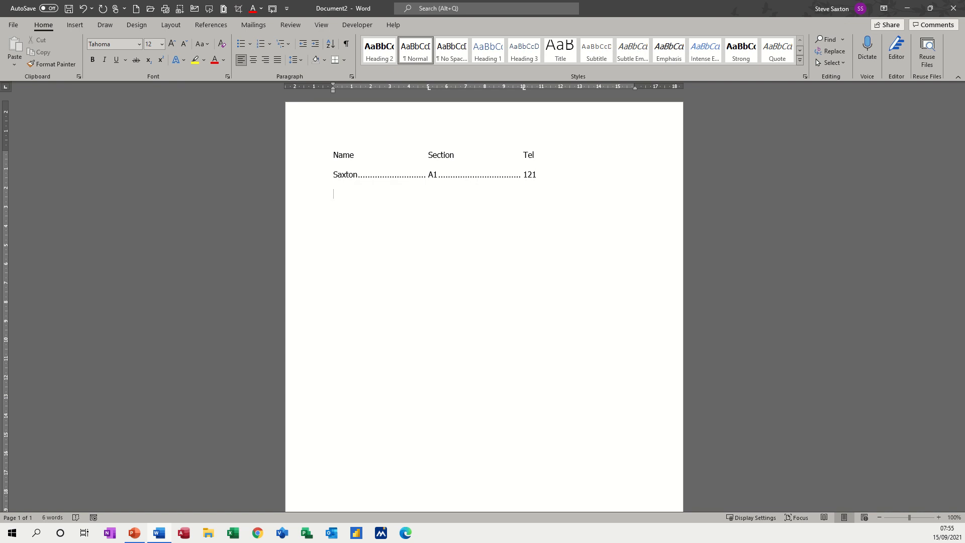
Step: Type the second row Rule, B1, 222 and add an empty line below
text(Rule ............................. B1 .................................)
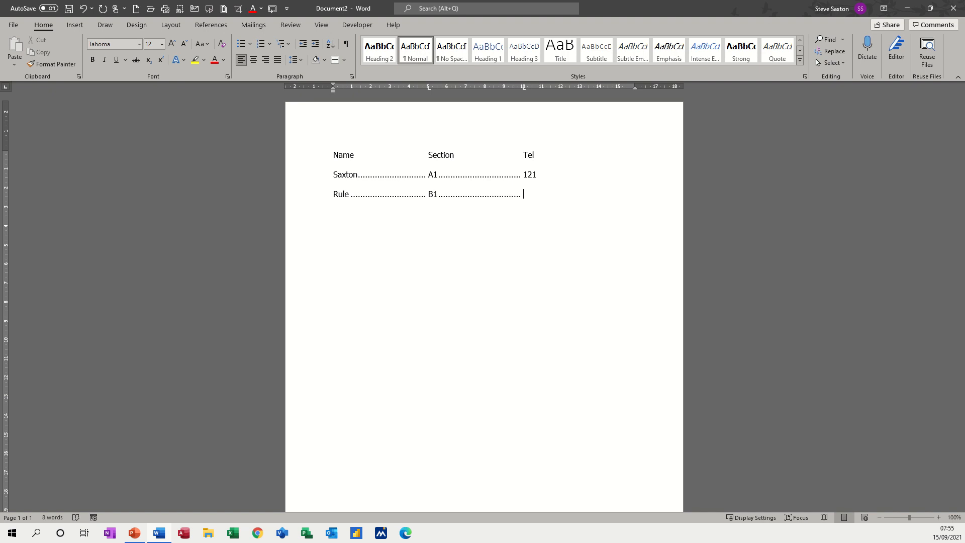
text(222)
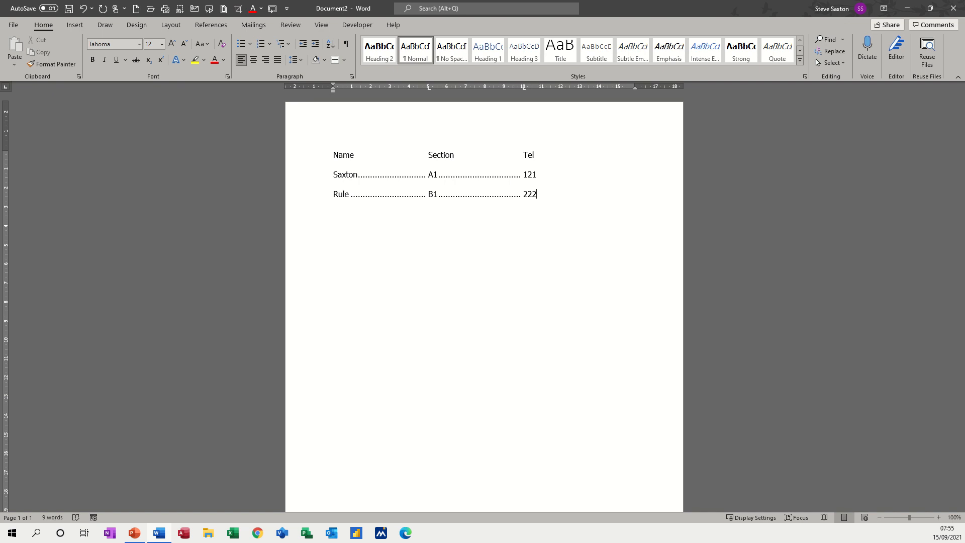
key(enter)
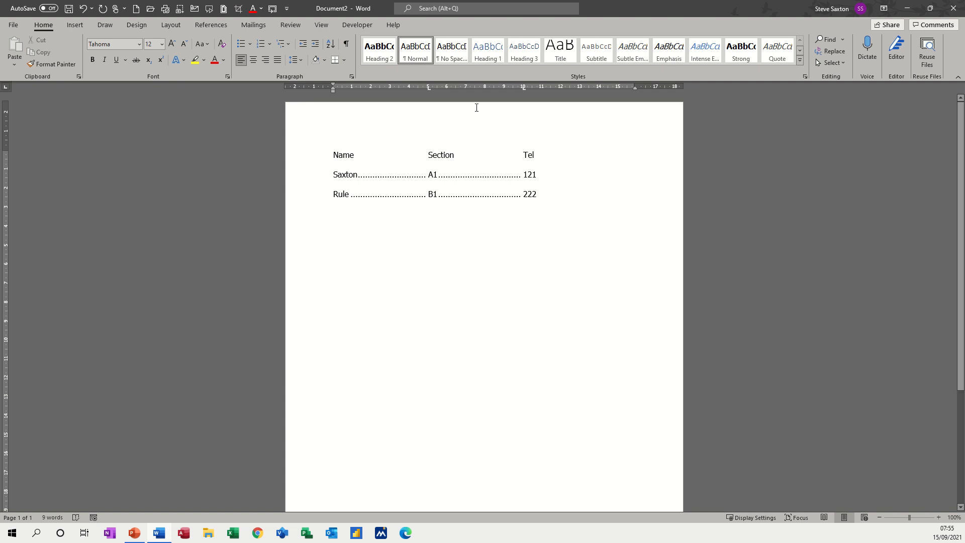
mouse_move(429, 93)
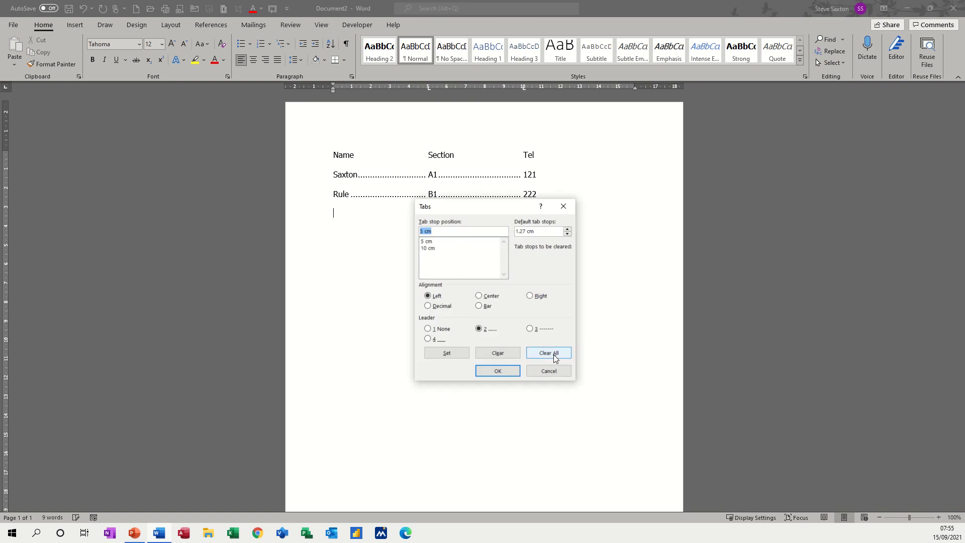
Step: Clear all tab stops from the empty line below the list
click(547, 353)
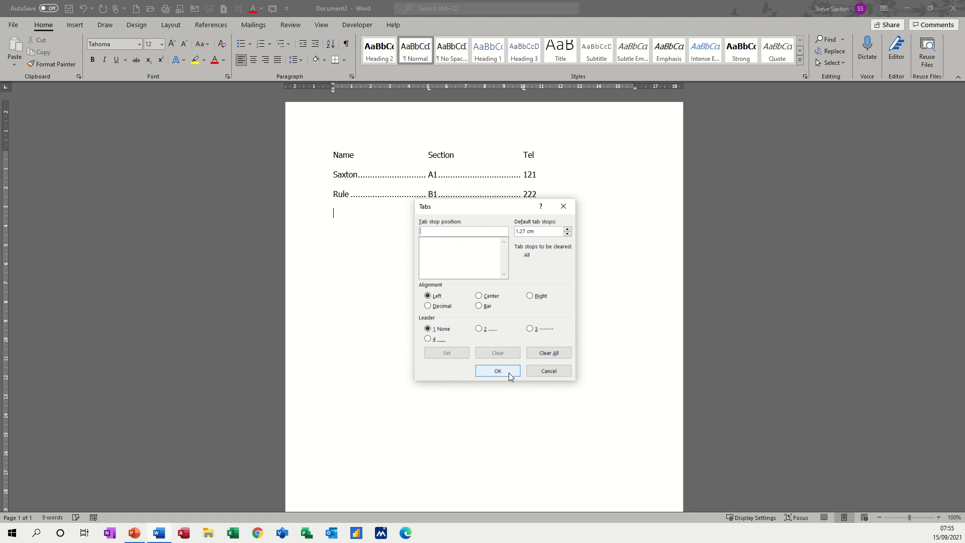
click(497, 370)
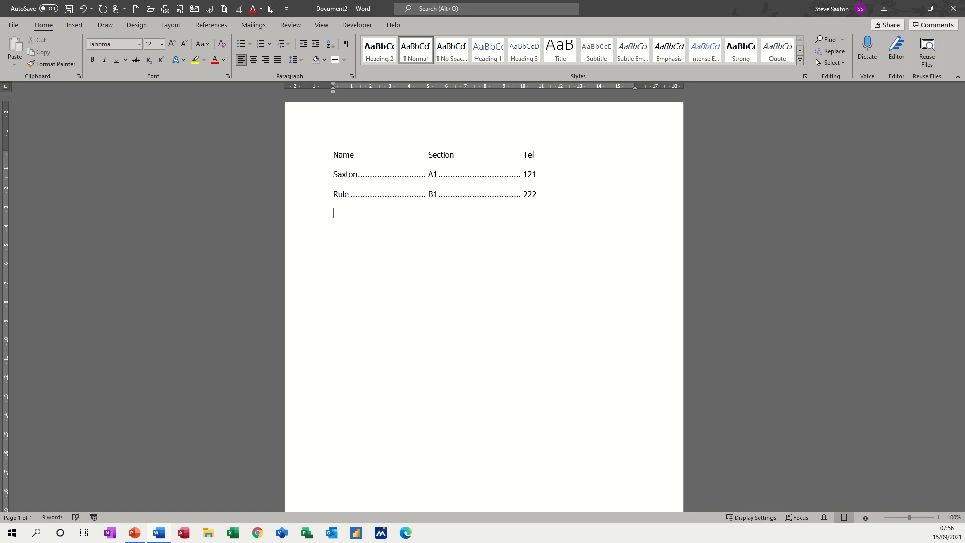
mouse_move(270, 118)
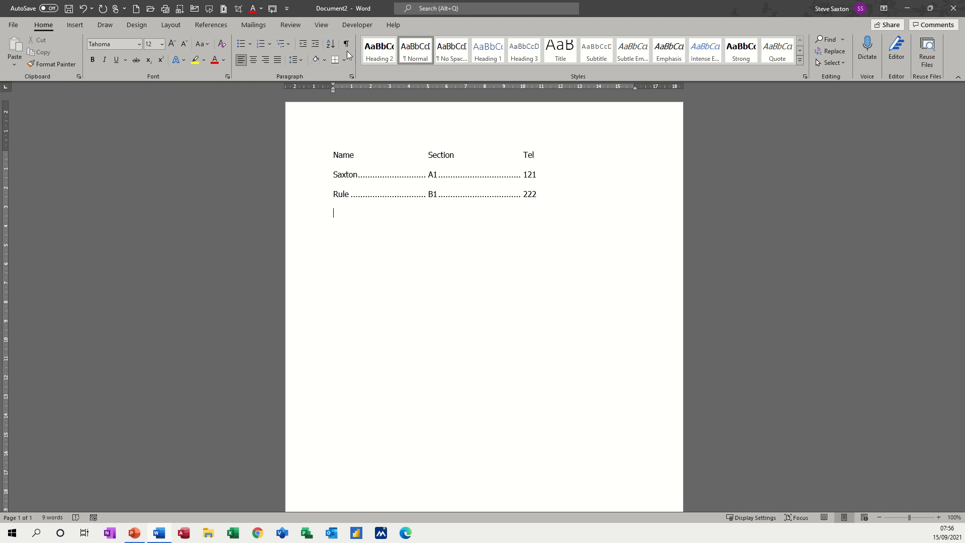
click(346, 43)
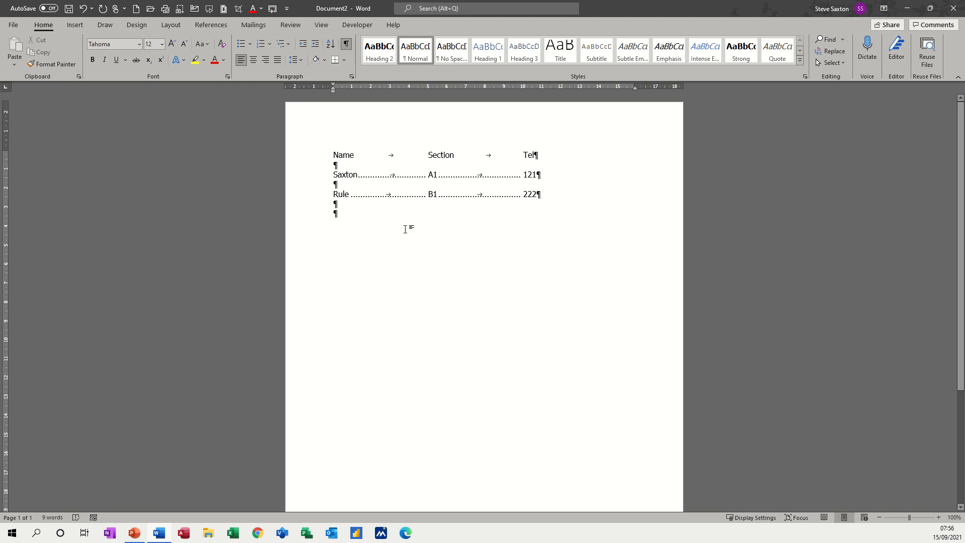
key(Tab)
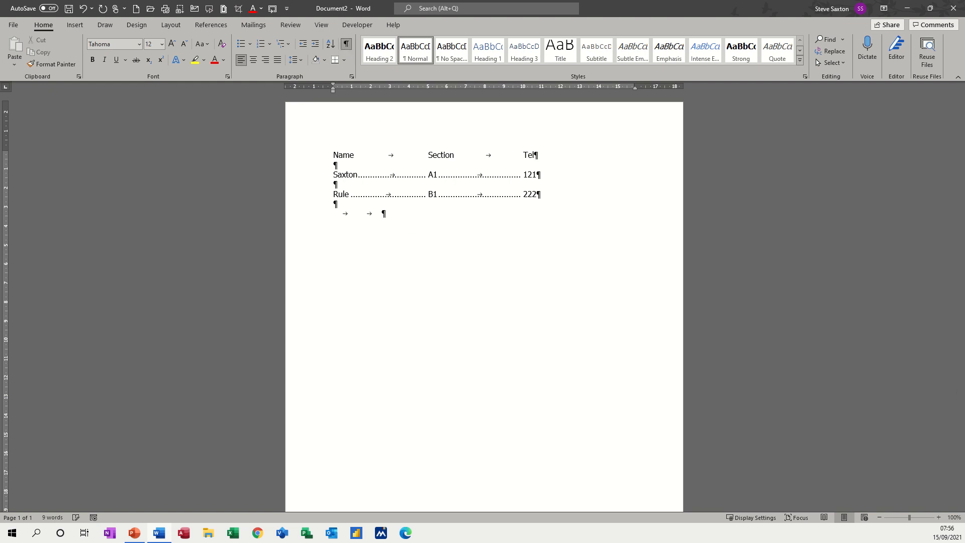
key(tab)
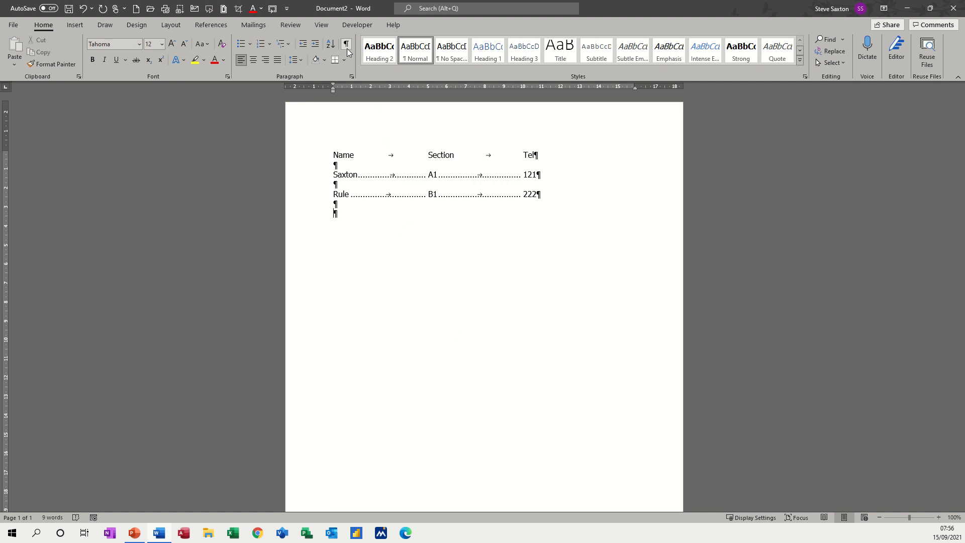
click(345, 43)
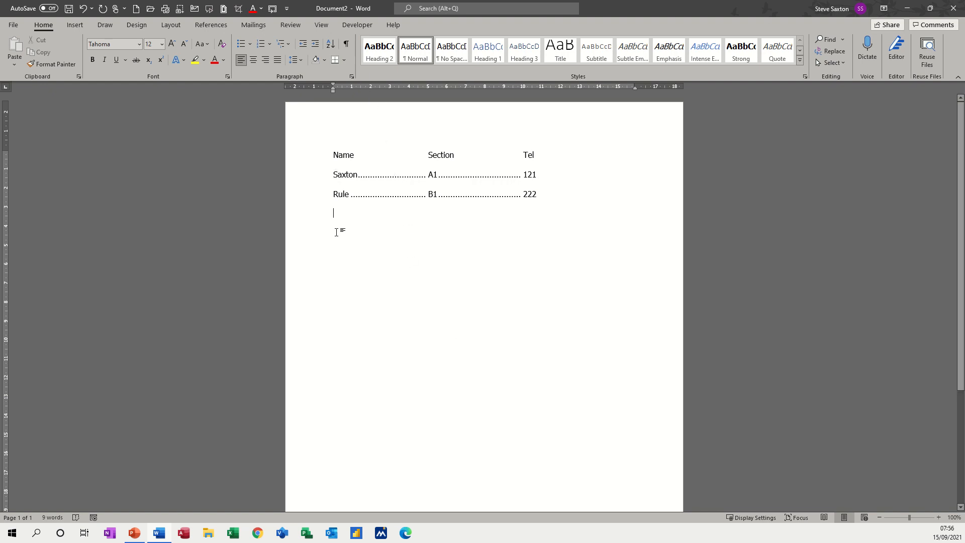
mouse_move(387, 249)
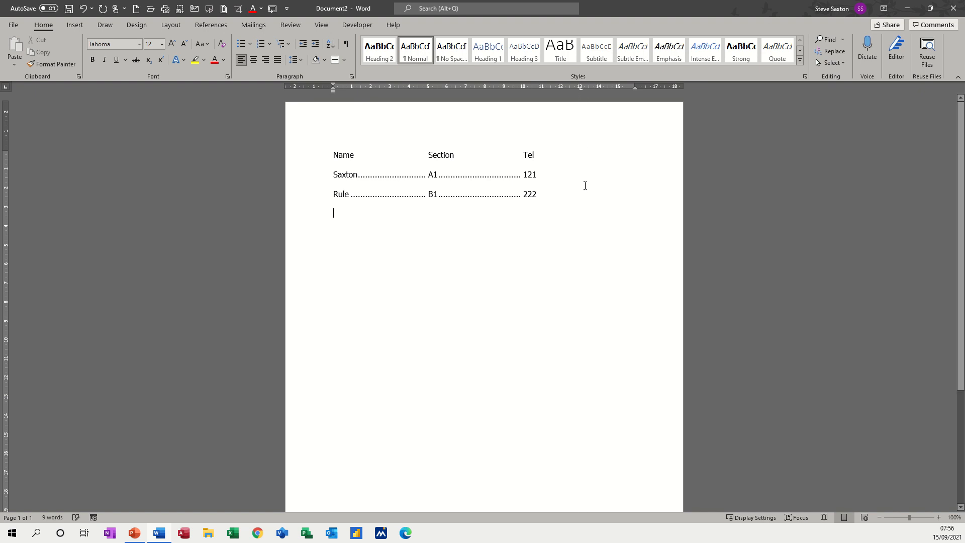
mouse_move(583, 226)
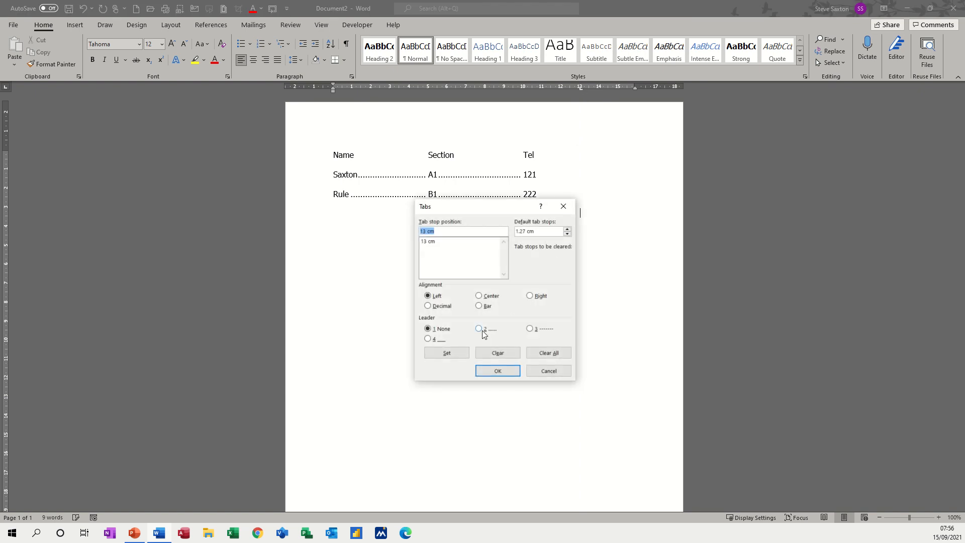
Step: Set a 13 cm tab stop with dashed leader 3 and type A1 after it
click(529, 328)
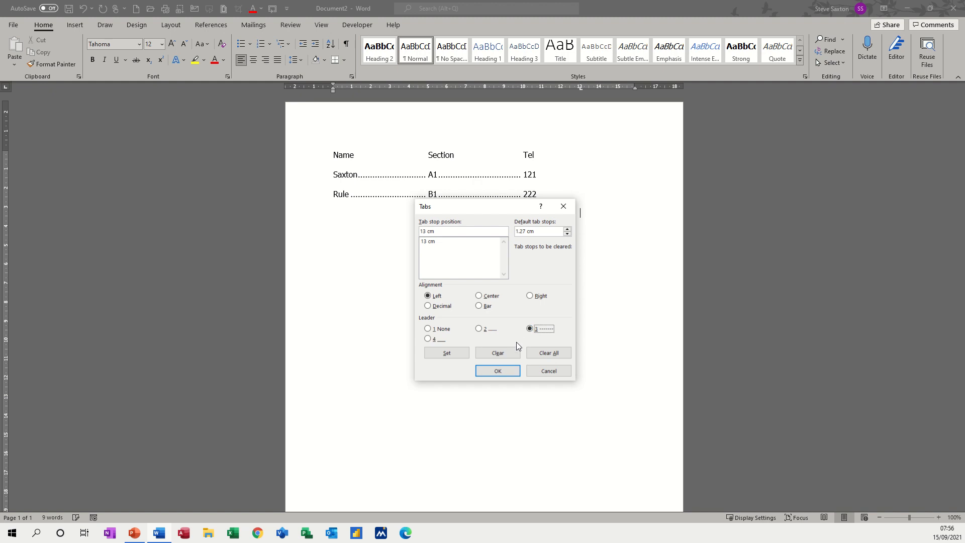
click(496, 370)
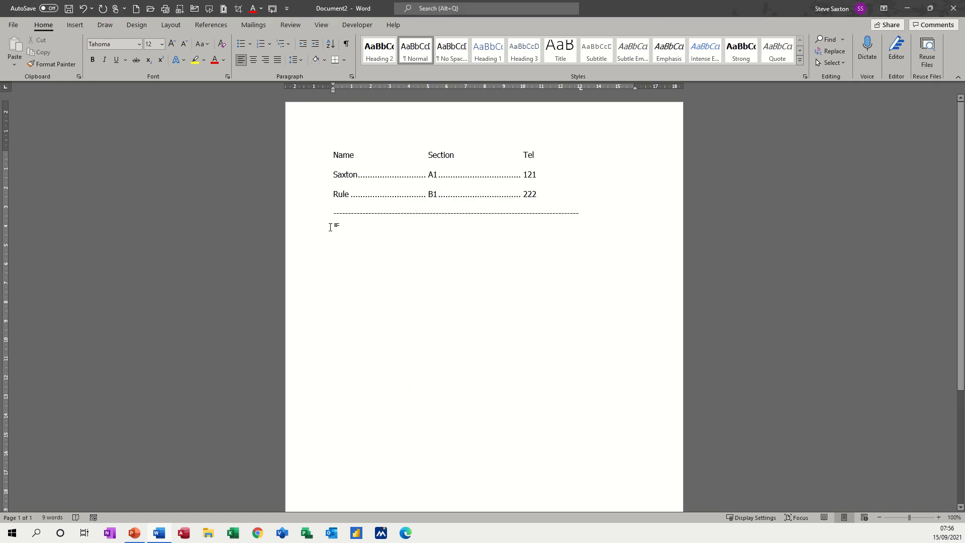
mouse_move(612, 236)
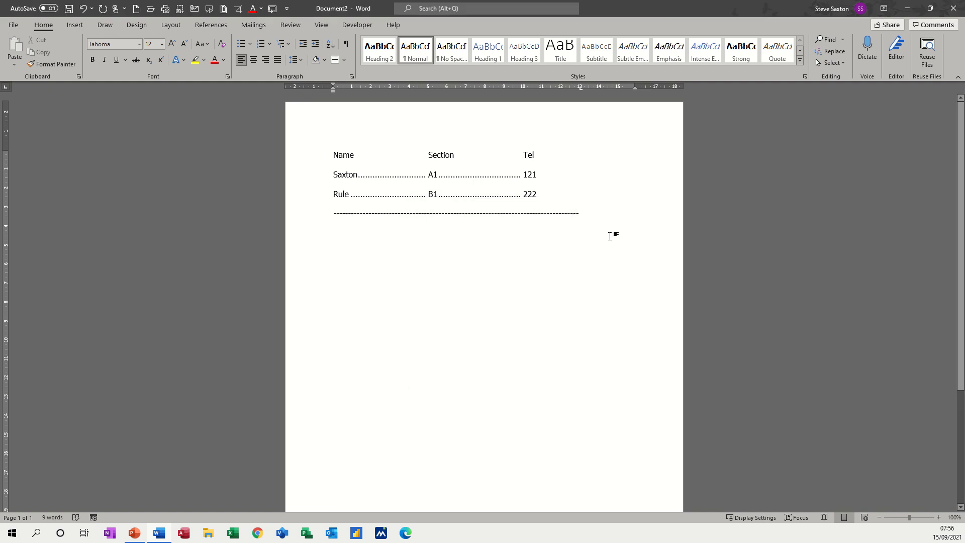
text(A1)
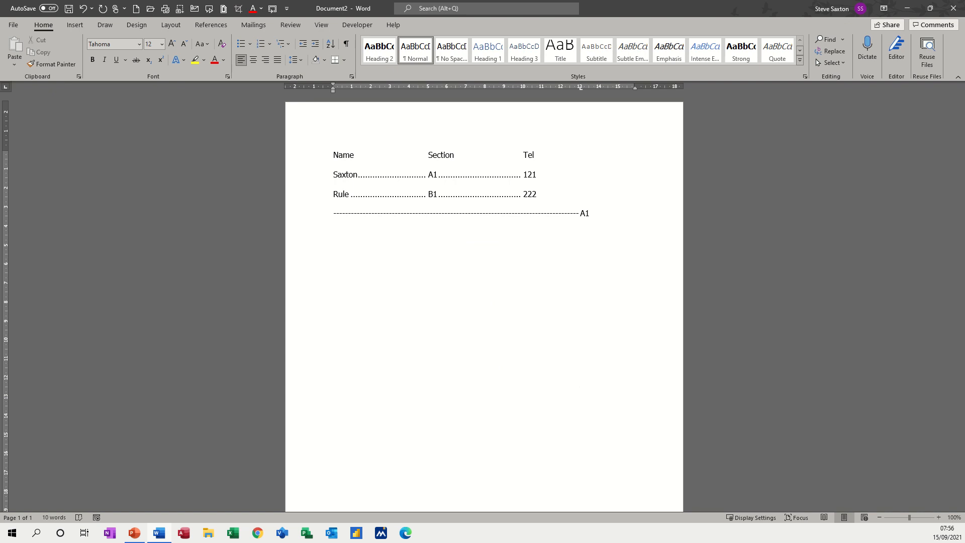
mouse_move(654, 197)
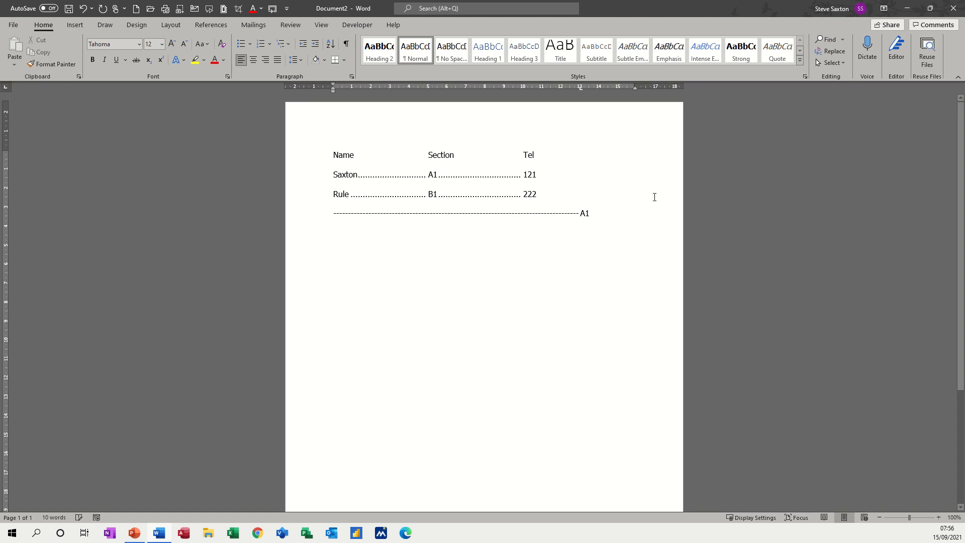
mouse_move(578, 92)
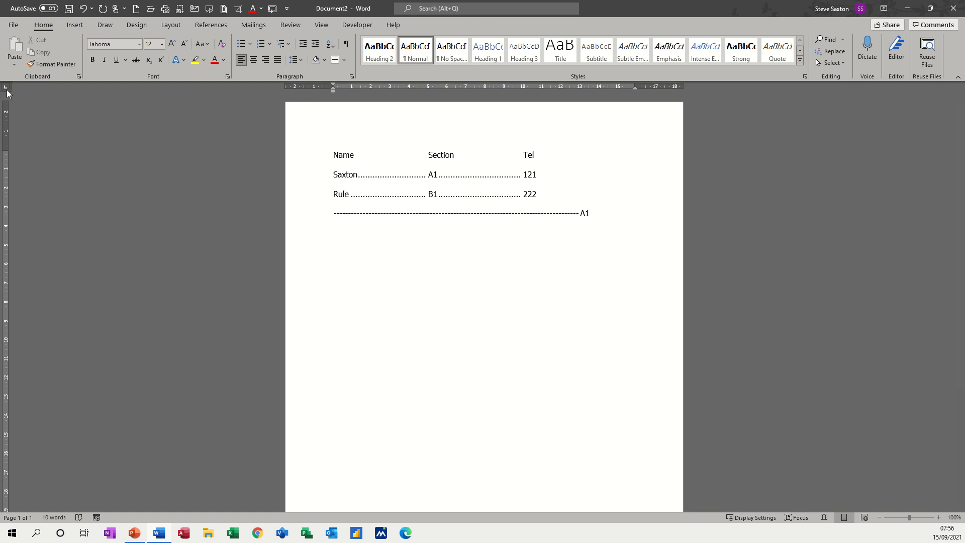
mouse_move(573, 96)
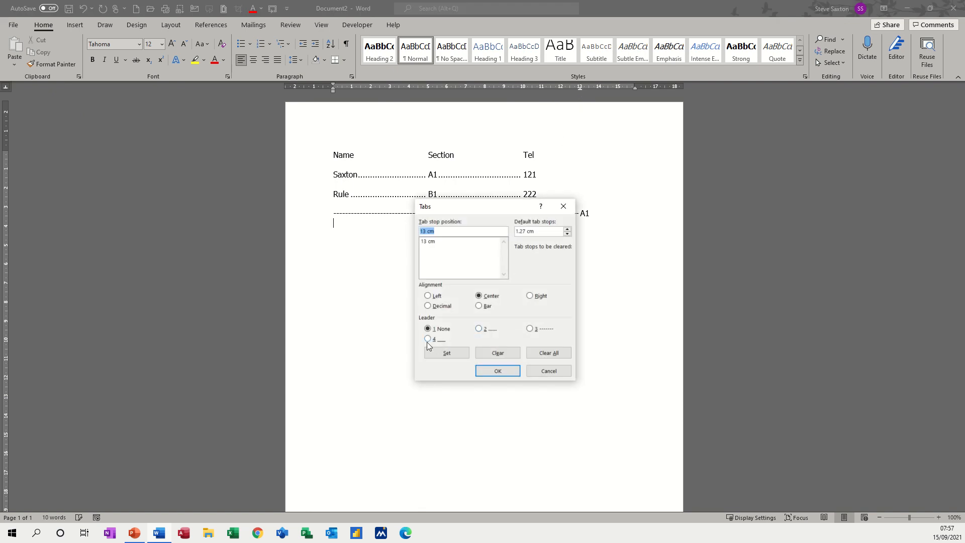
Step: Apply a centred 13 cm tab stop with underline leader 4
click(428, 339)
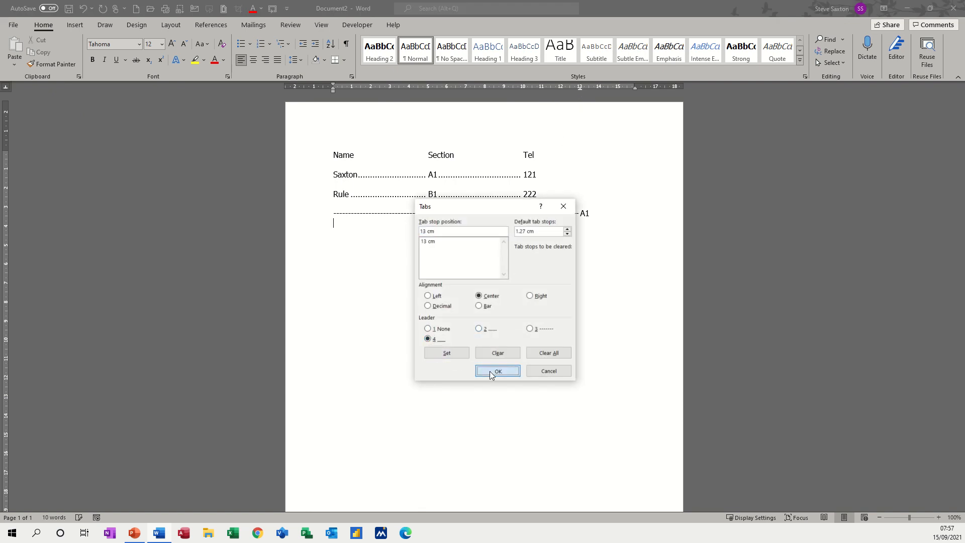
click(497, 370)
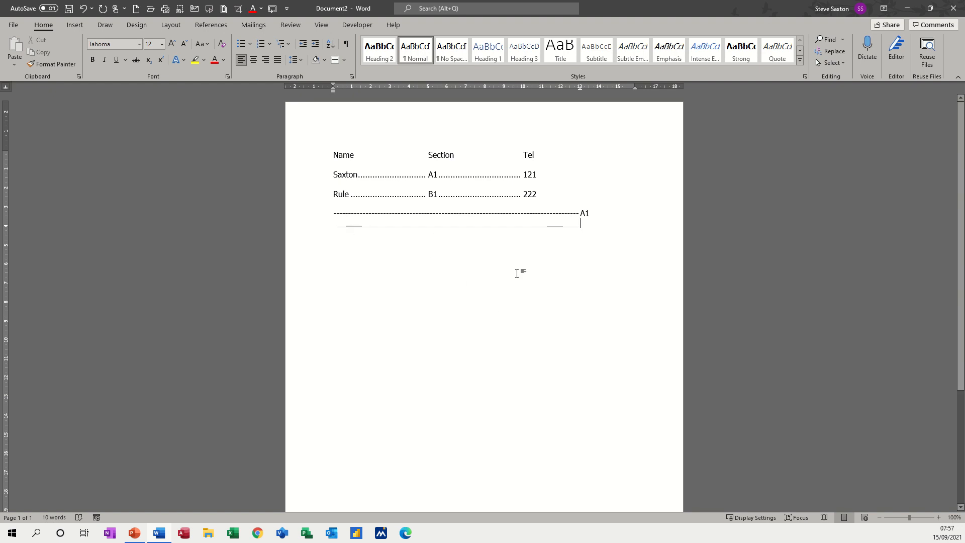
Step: Type A1 followed by several e's on the underline-leader line
text(A1)
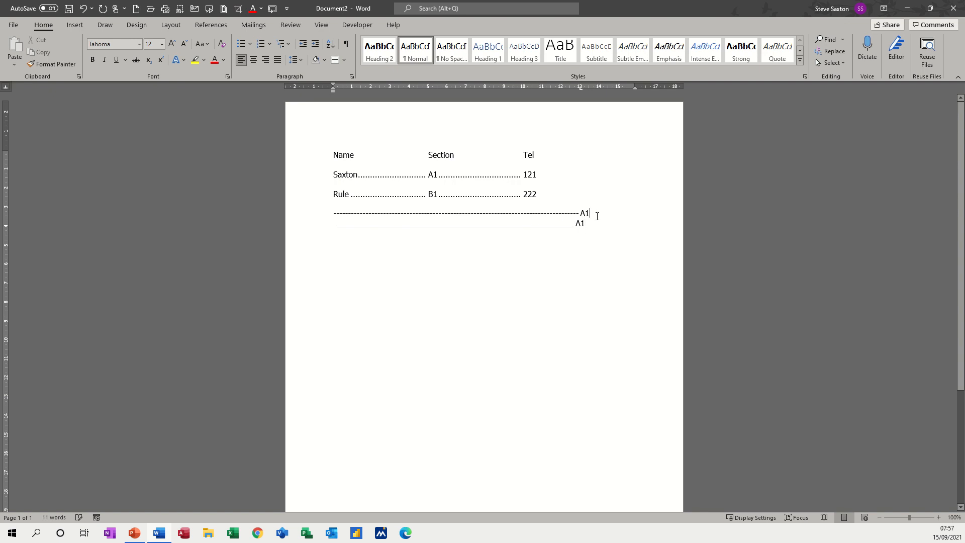
text(eee)
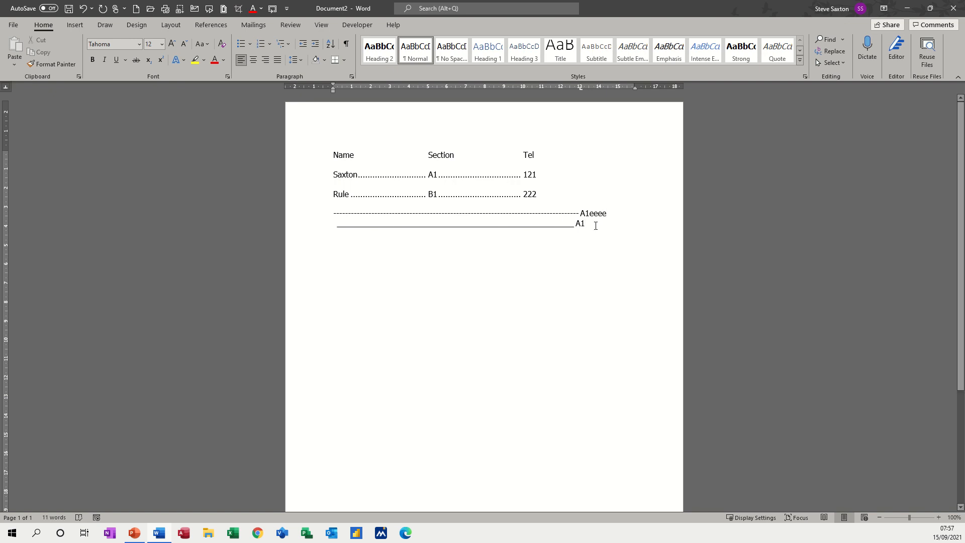
text(e)
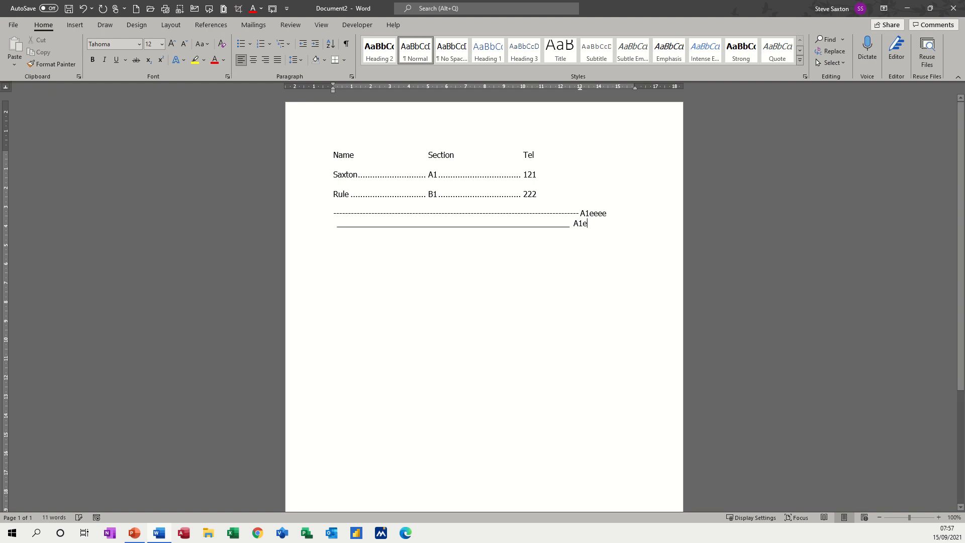
text(eeee)
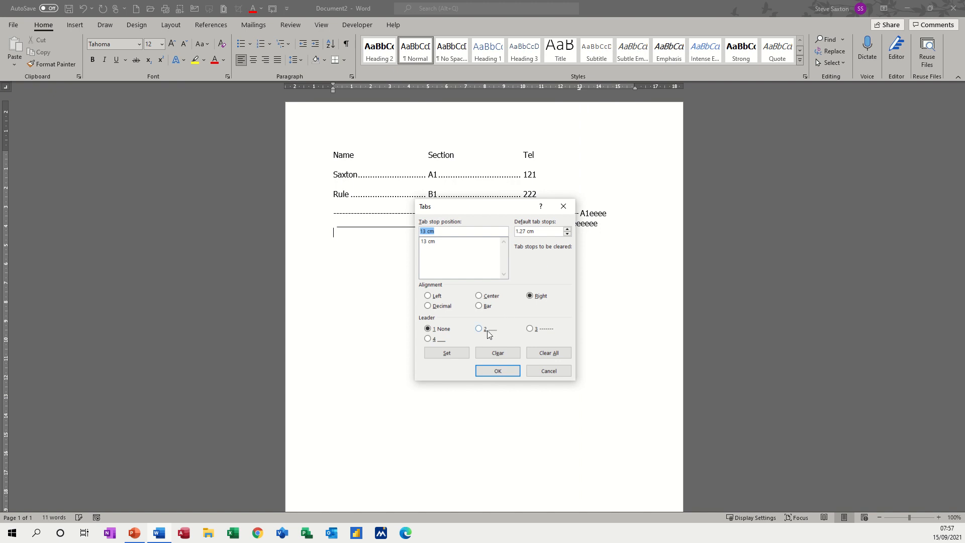
Step: Choose the dotted leader for the right tab stop at 13 cm and confirm
click(478, 328)
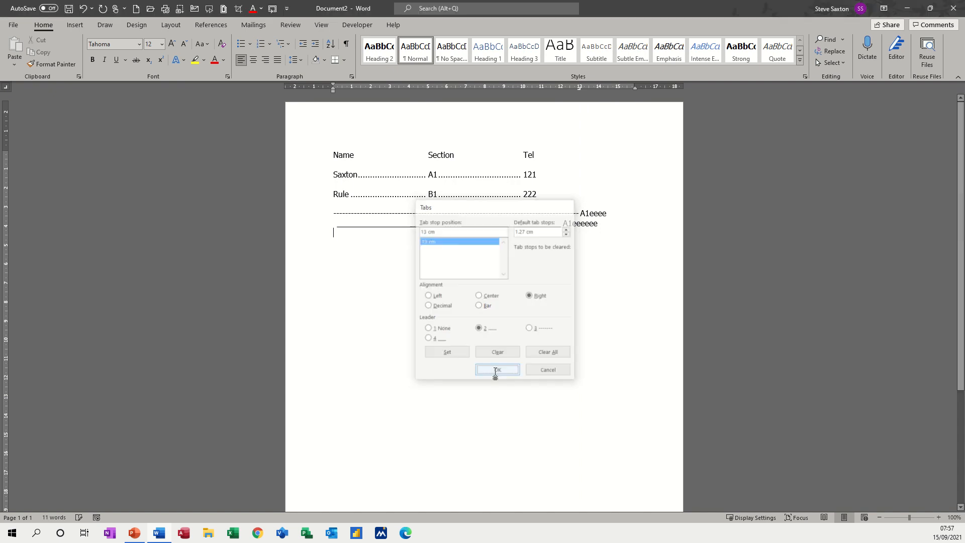
click(496, 370)
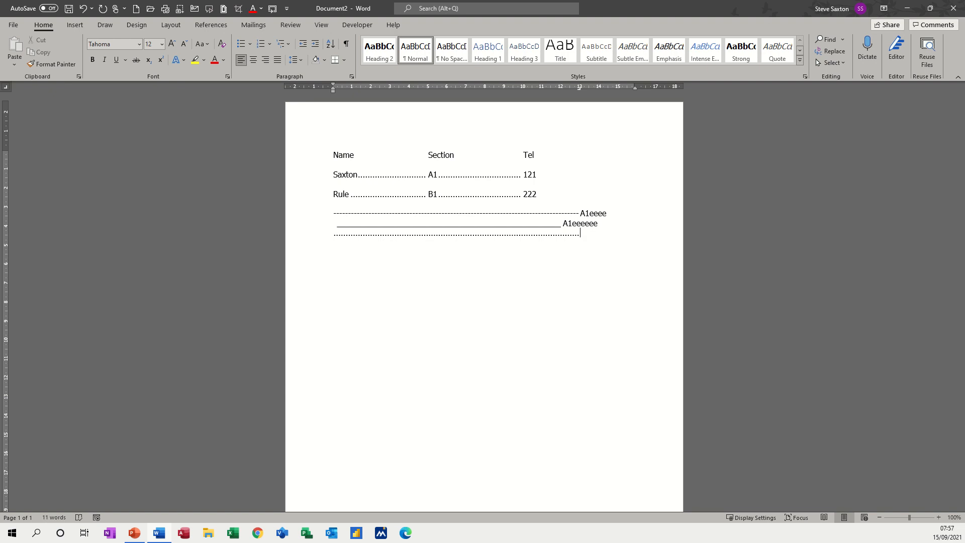
Step: Type placeholder text 'asddf ffgg' at the dotted right tab stop
text(asddf)
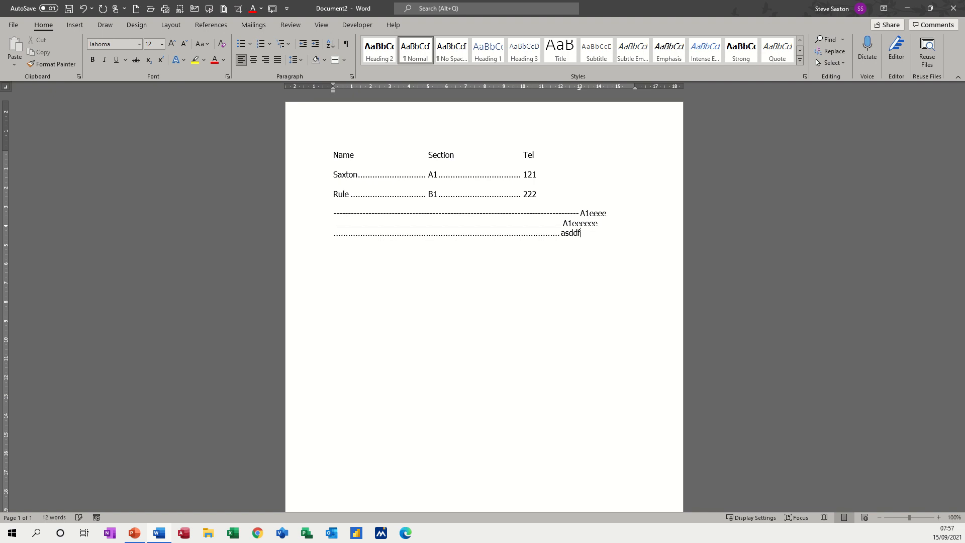
text(ffgg)
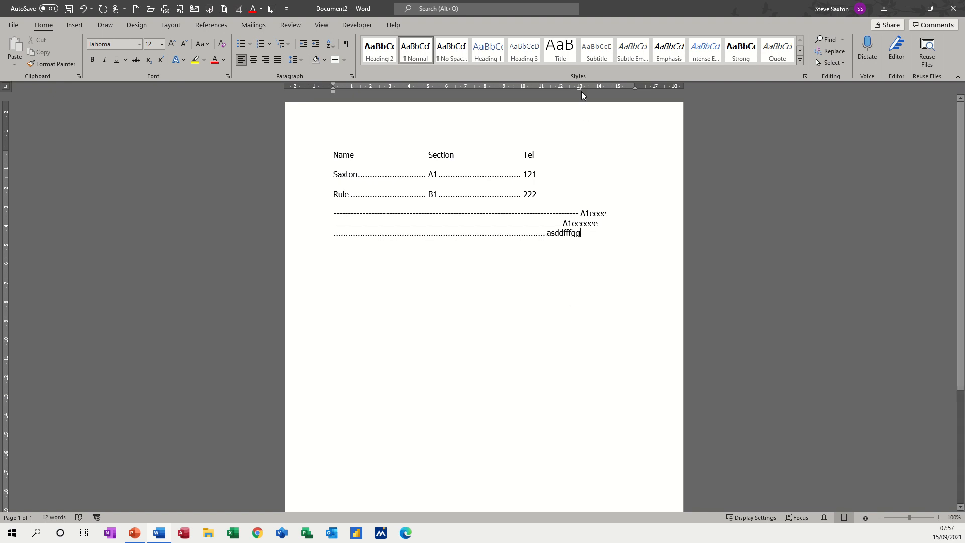
mouse_move(475, 123)
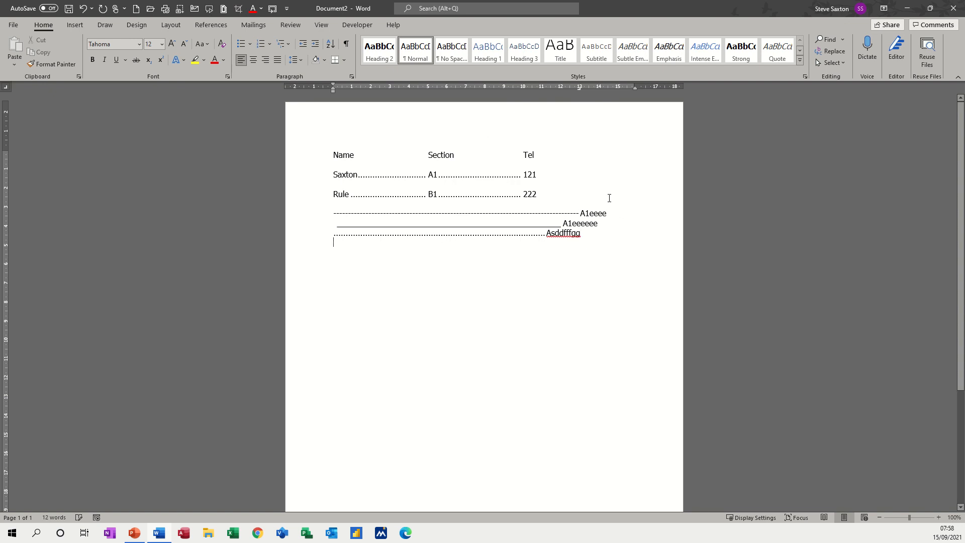
mouse_move(580, 94)
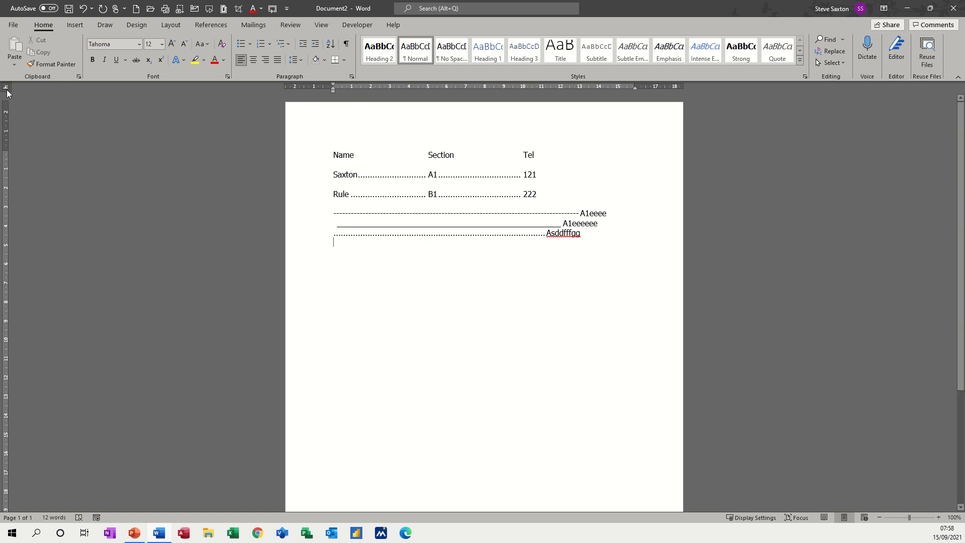
mouse_move(574, 95)
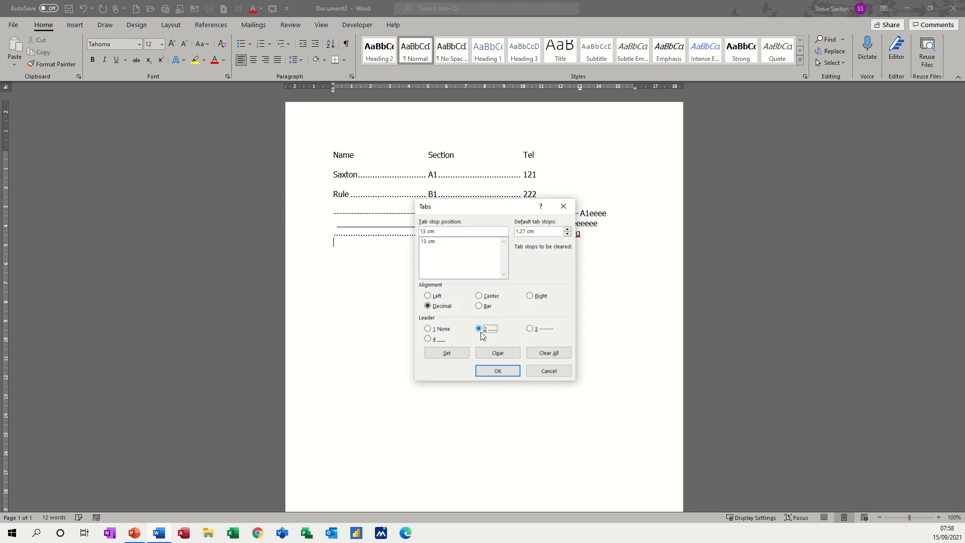
Step: Confirm the dotted-leader decimal tab stop at 13 cm
click(497, 371)
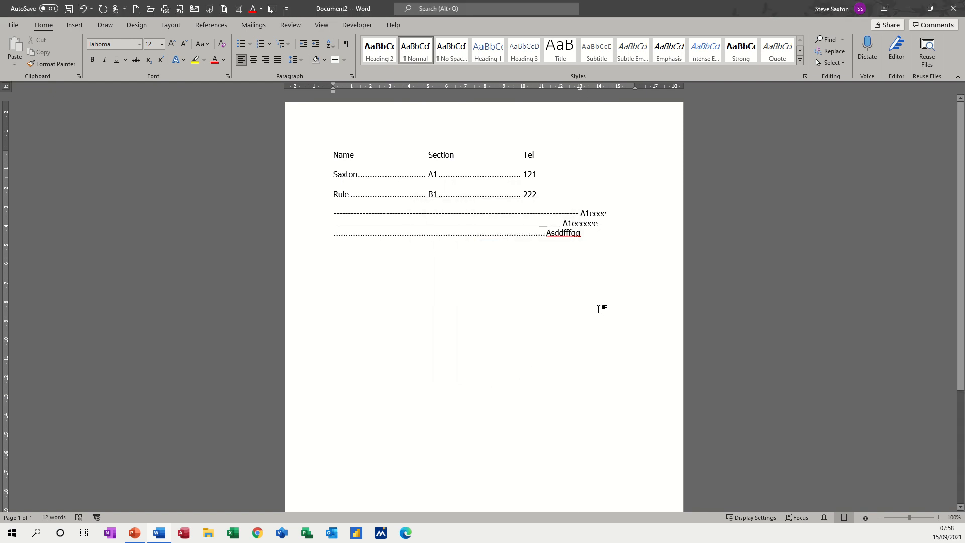
Step: Enter the decimal-aligned numbers 10.23, 21.23, 123.45 and 1.23 on dotted lines
key(enter)
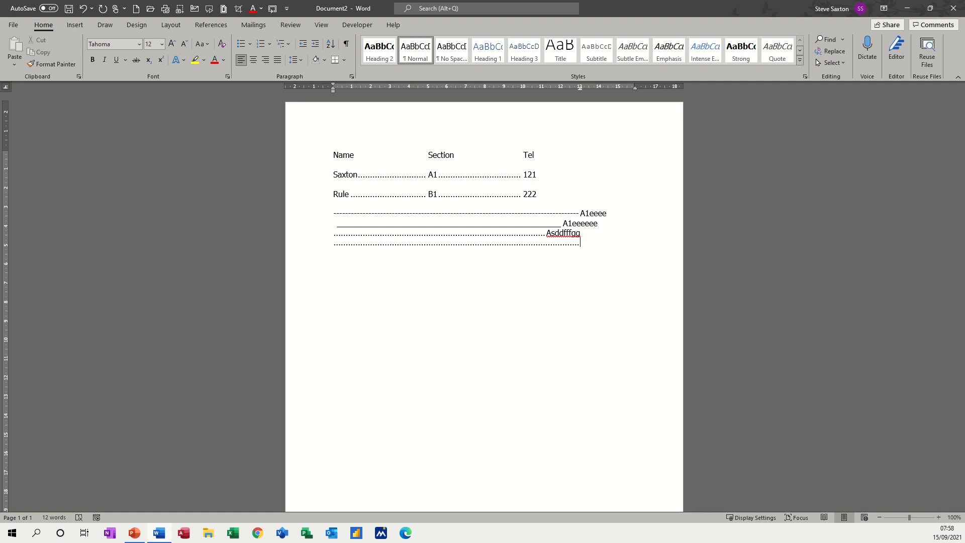
text(10.23)
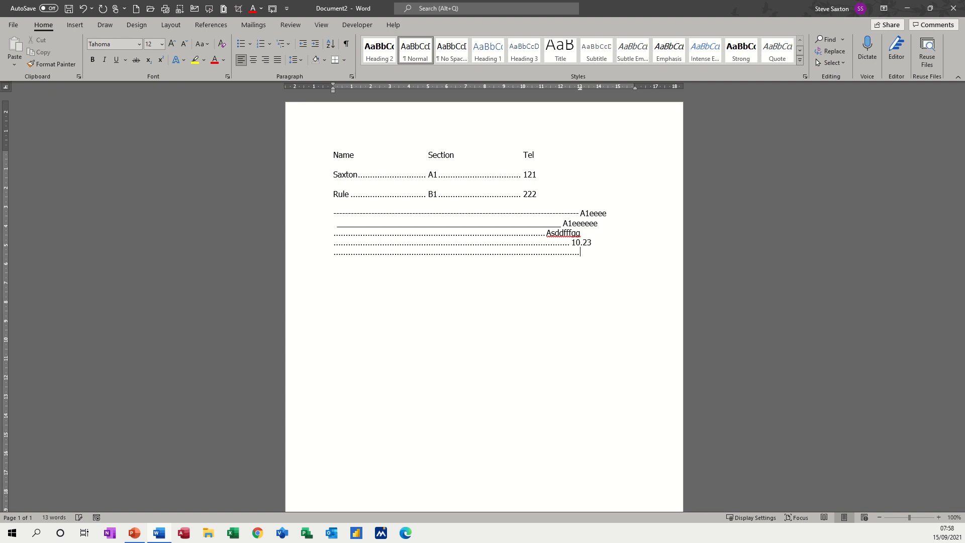
text(21)
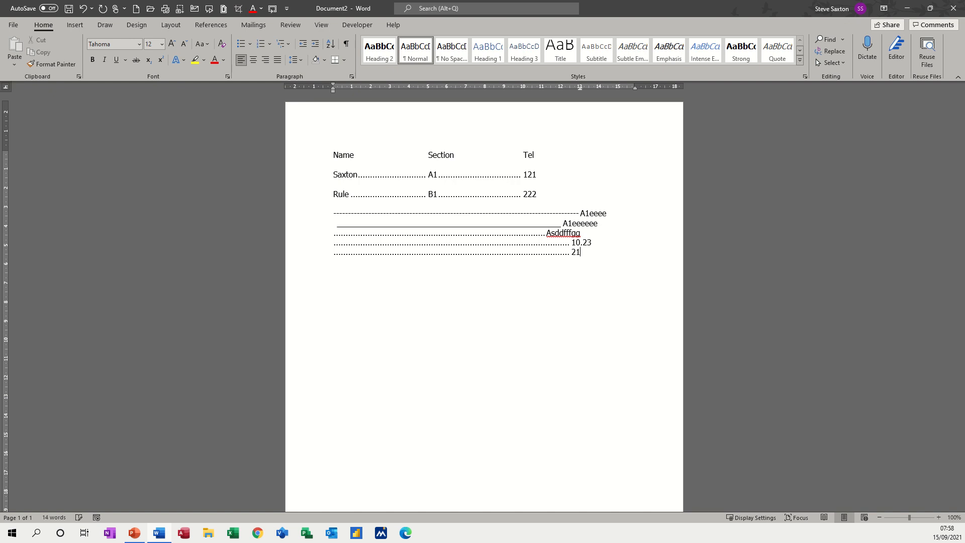
text(.23)
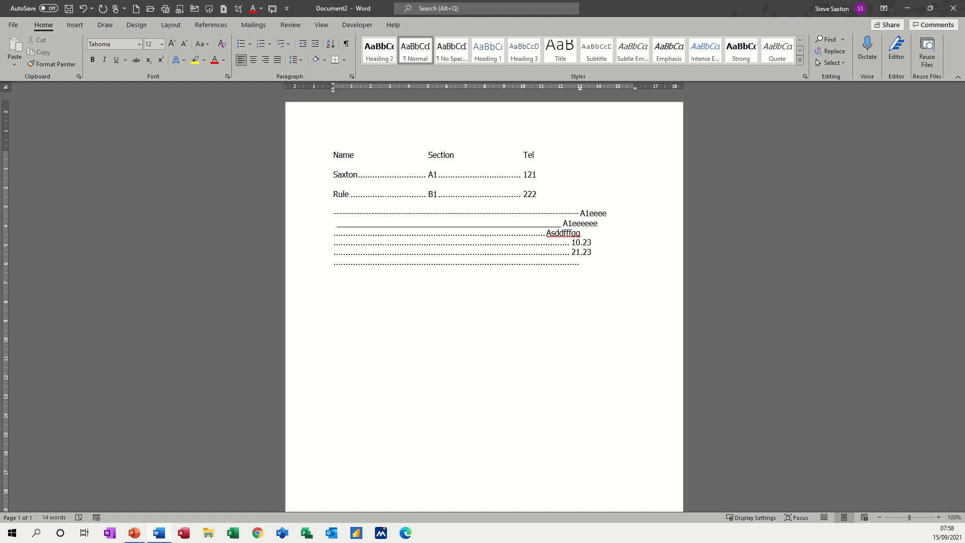
text(123.45)
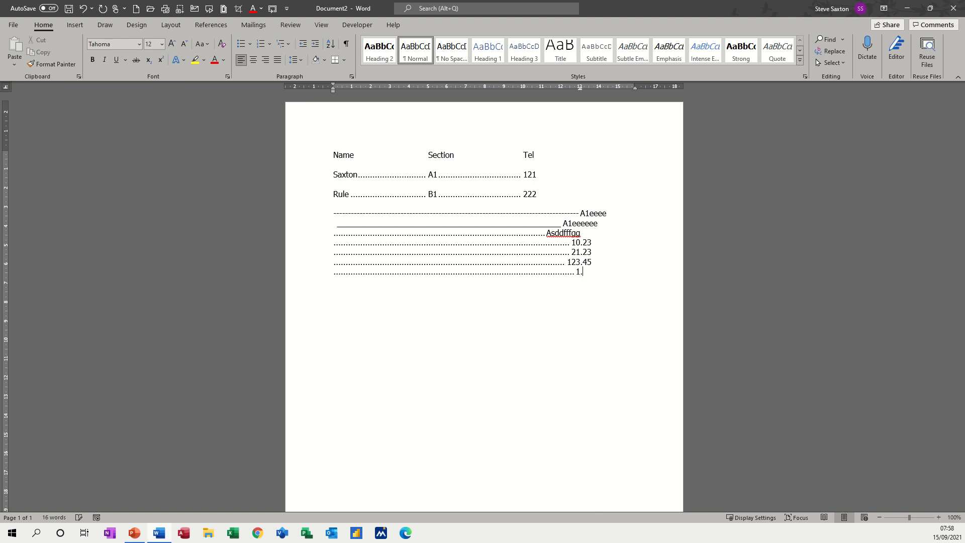
text(23)
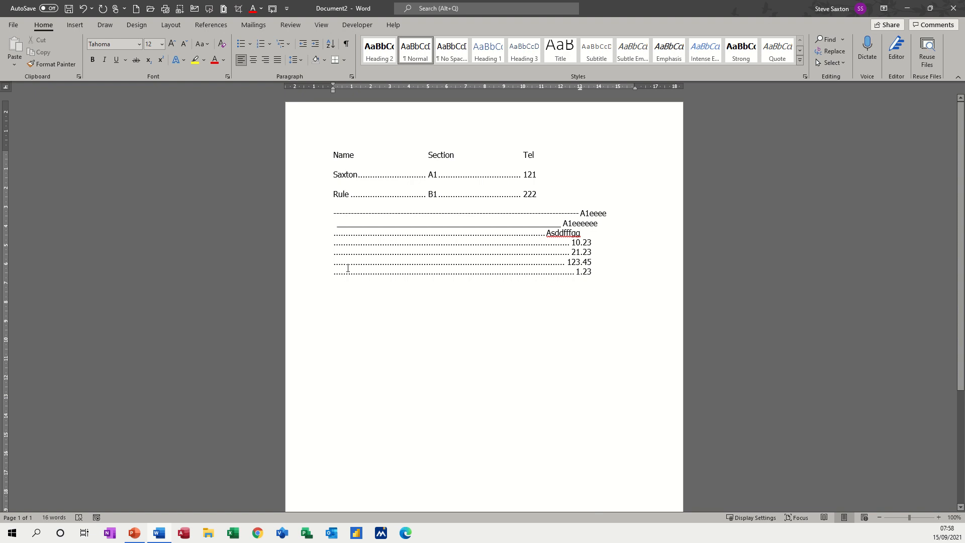
mouse_move(509, 273)
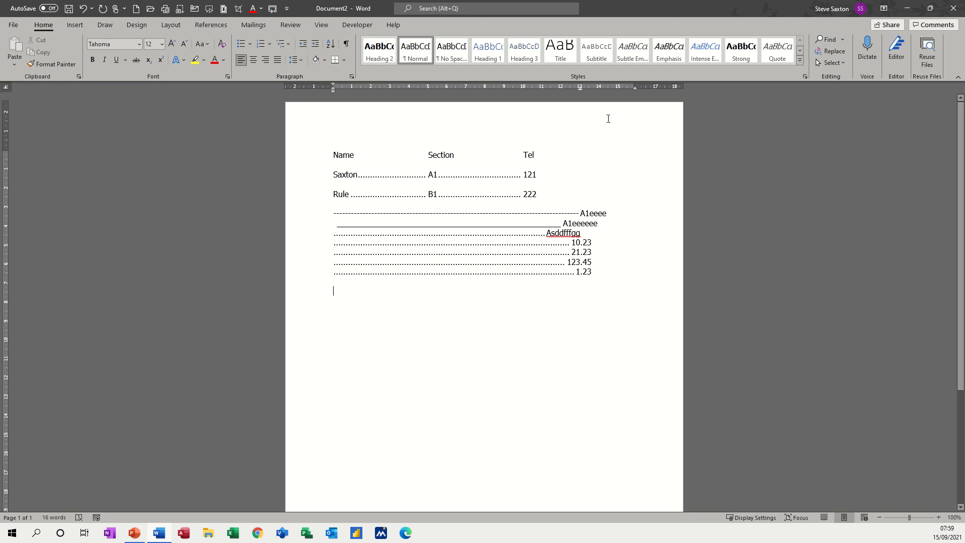
mouse_move(611, 151)
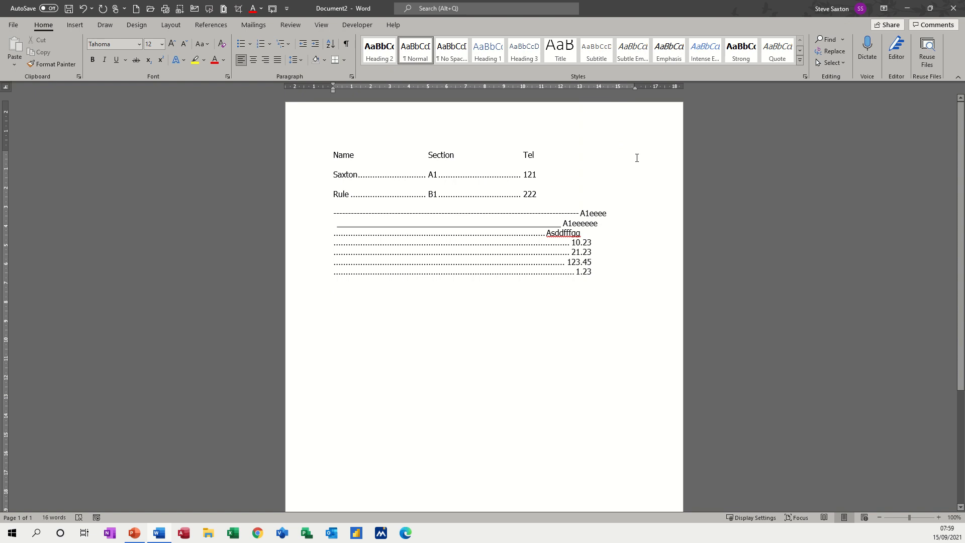
Step: Type manual rows of periods ending in 12 and 11 below the decimal list
text(..........)
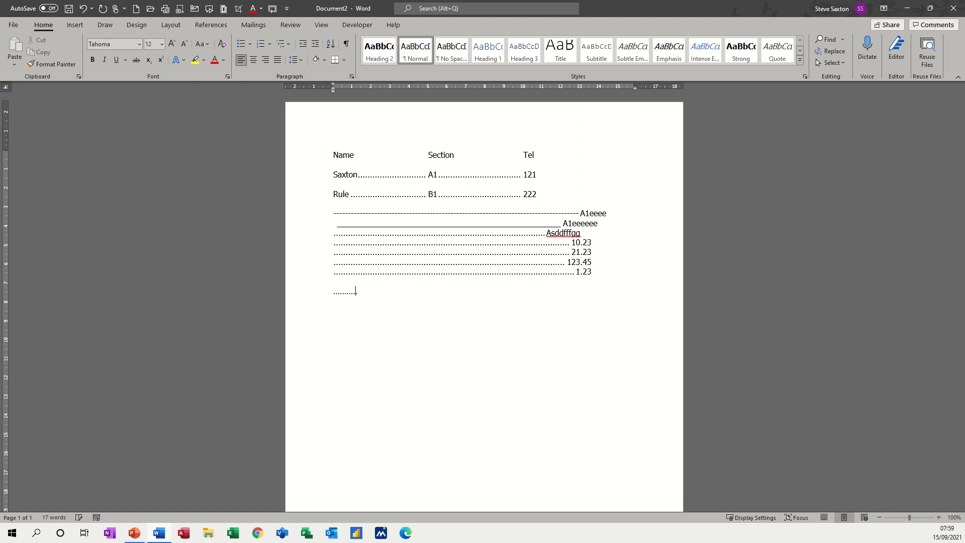
text(12)
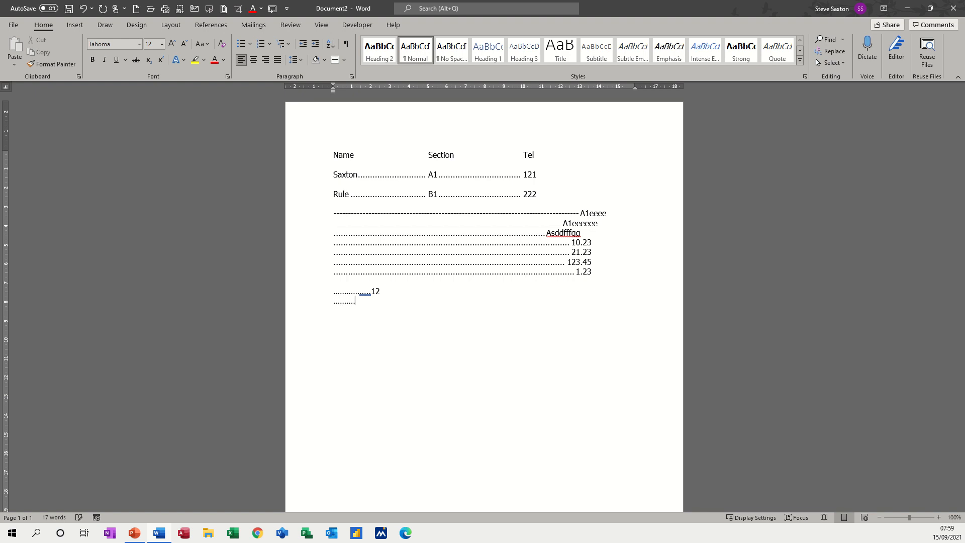
text(1)
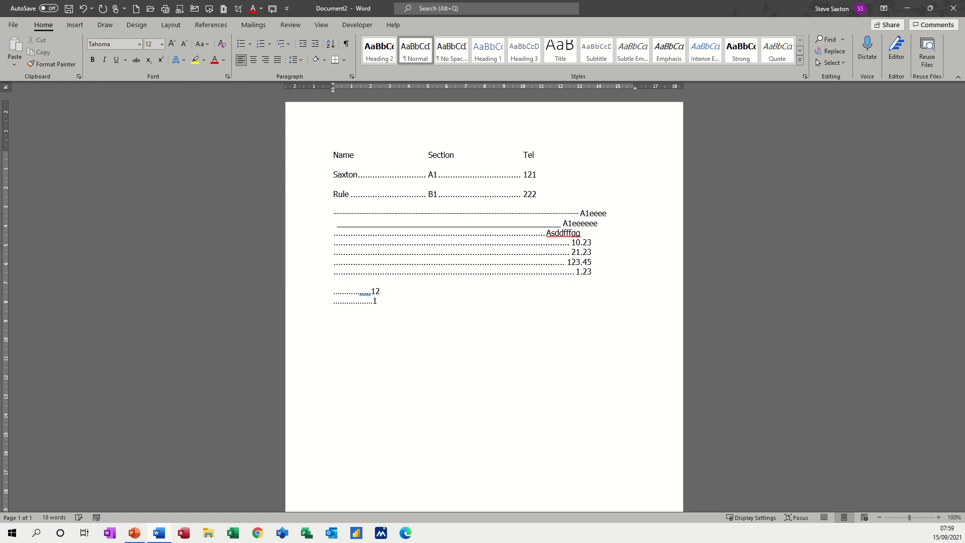
text(1)
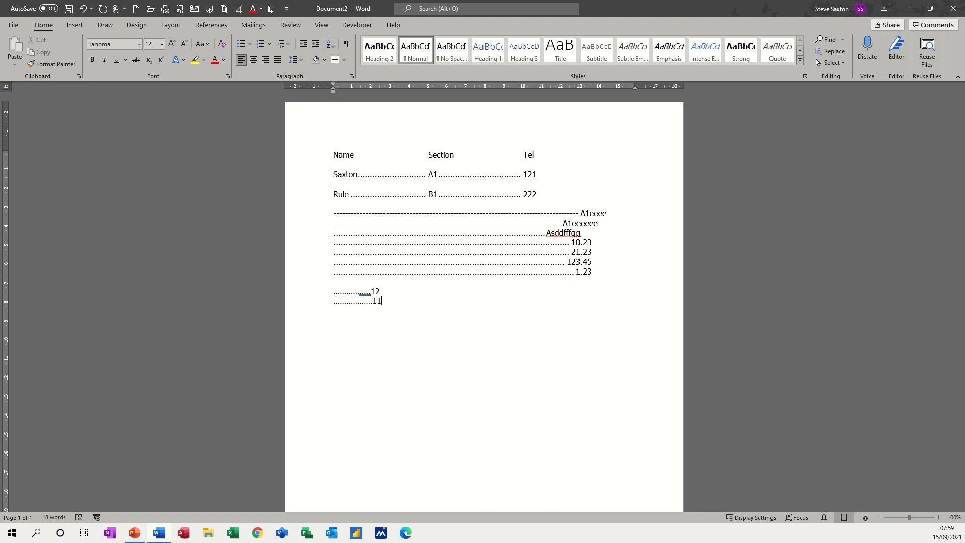
mouse_move(637, 157)
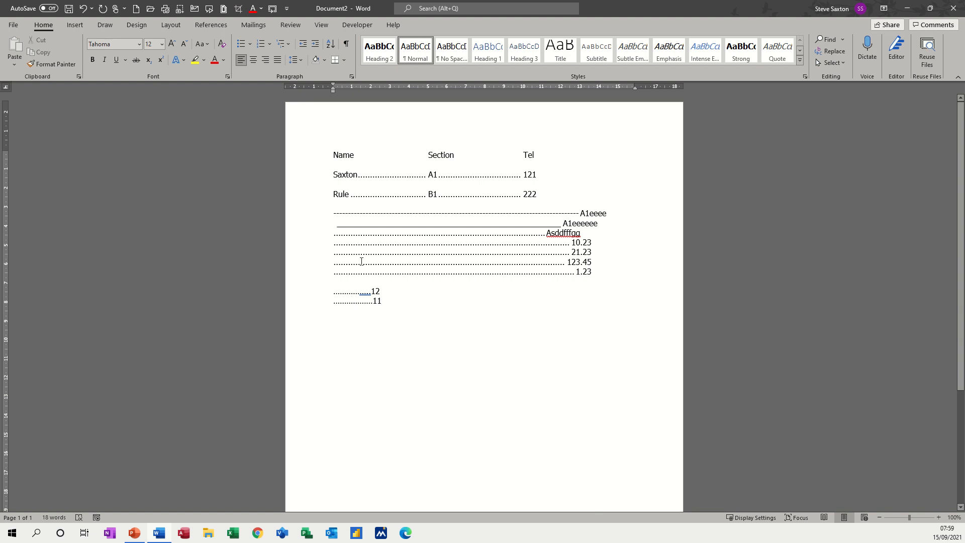
mouse_move(497, 286)
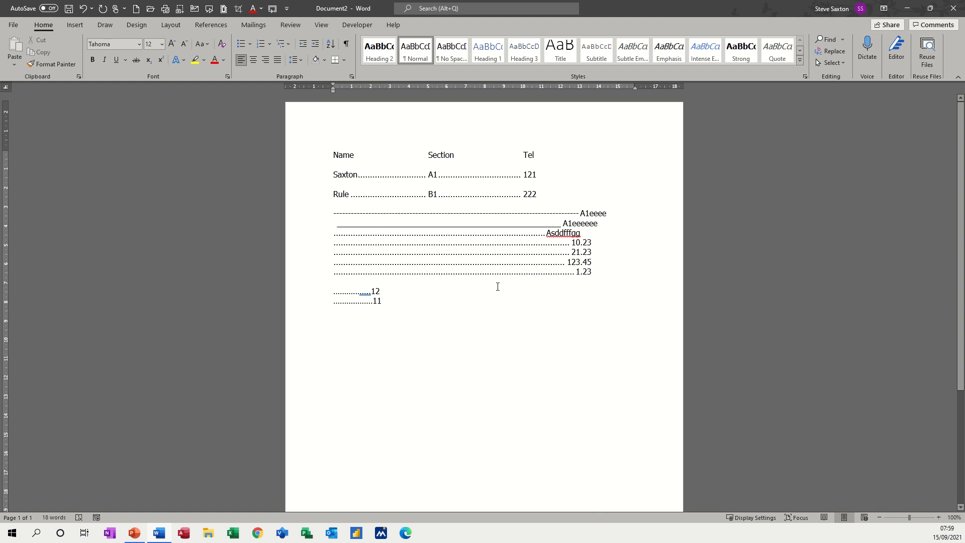
mouse_move(348, 307)
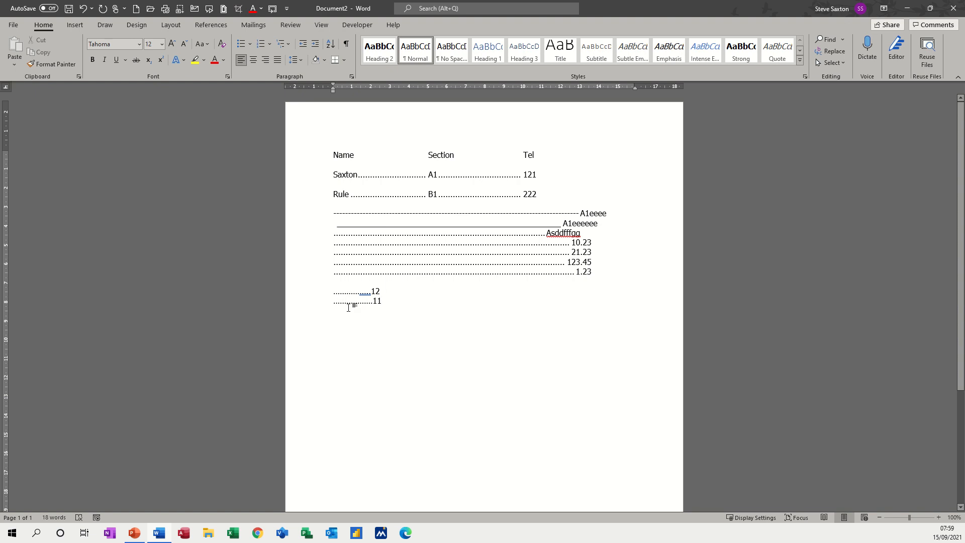